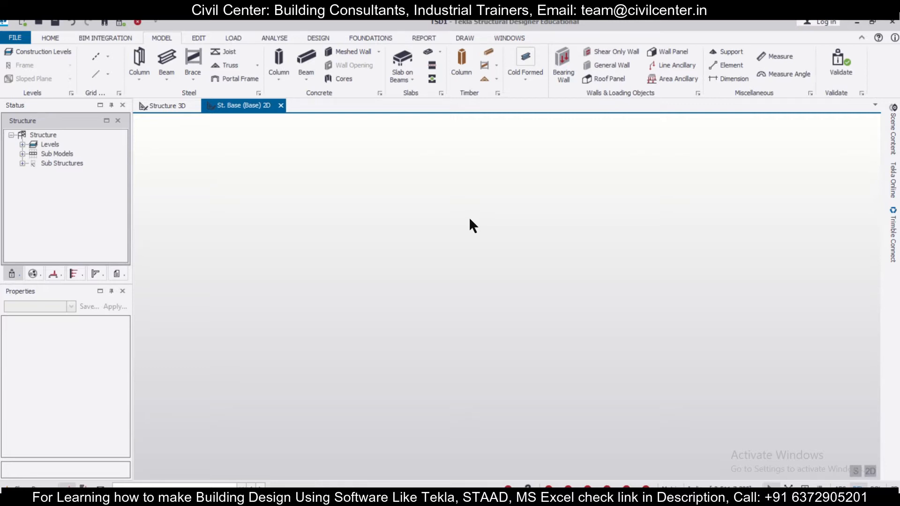
pyautogui.moveTo(467, 227)
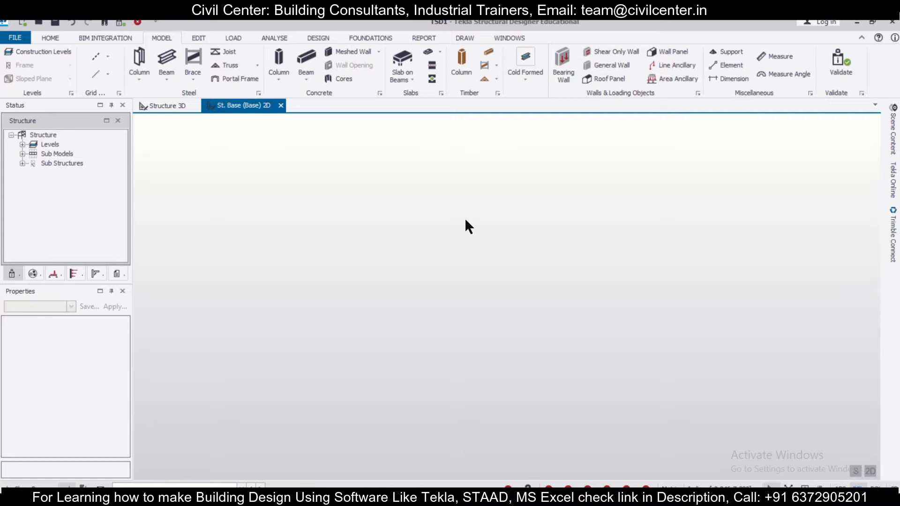
pyautogui.moveTo(383, 229)
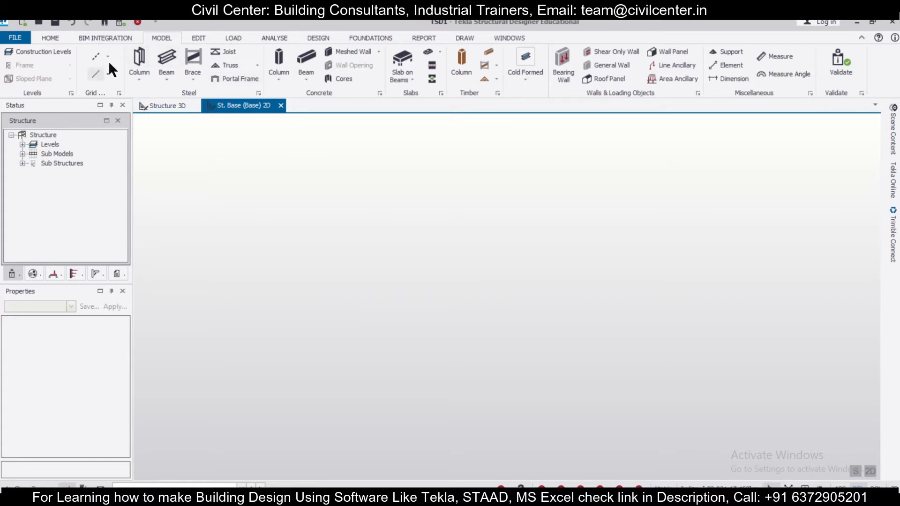
pyautogui.moveTo(250, 257)
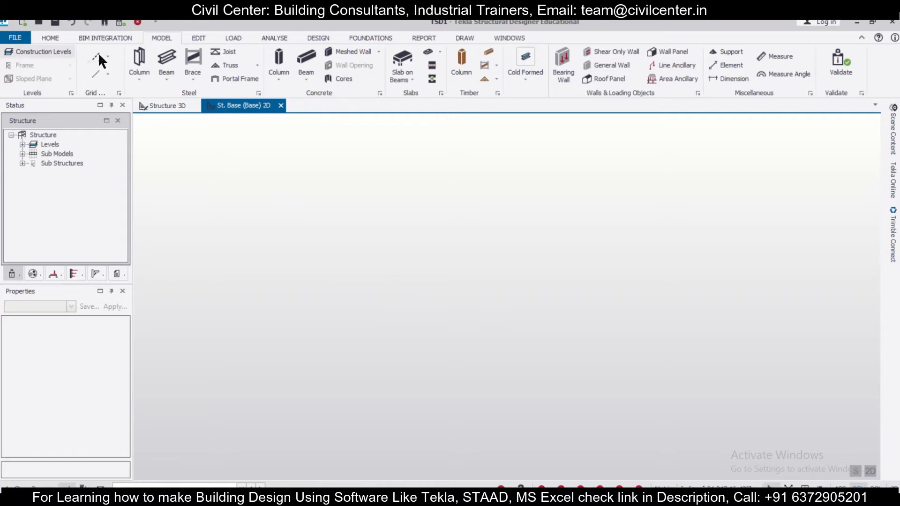
# Step: Show the grid creation options from the Model ribbon's Grid dropdown
pyautogui.click(108, 56)
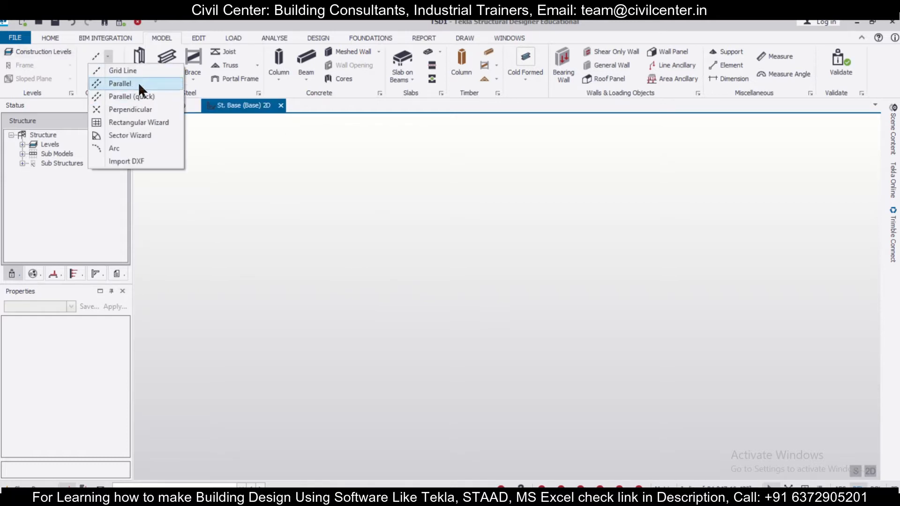
pyautogui.moveTo(161, 38)
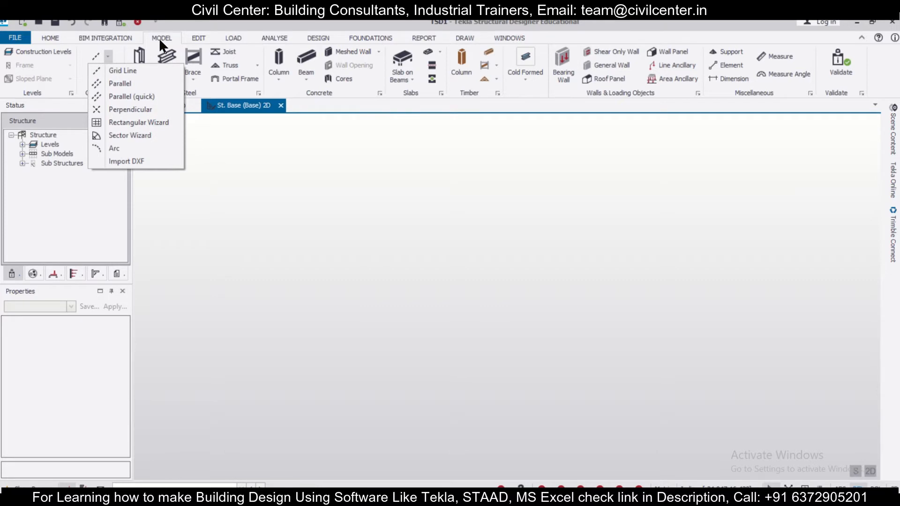
pyautogui.moveTo(130, 135)
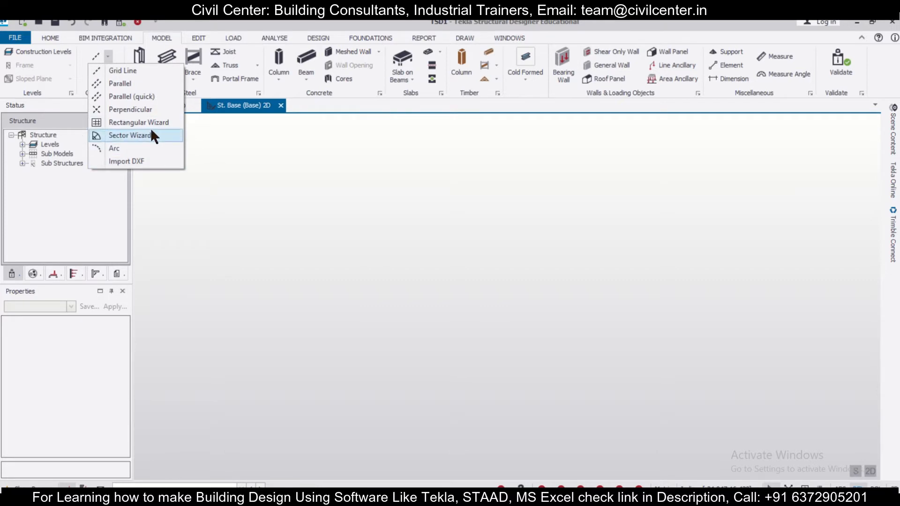
pyautogui.moveTo(138, 122)
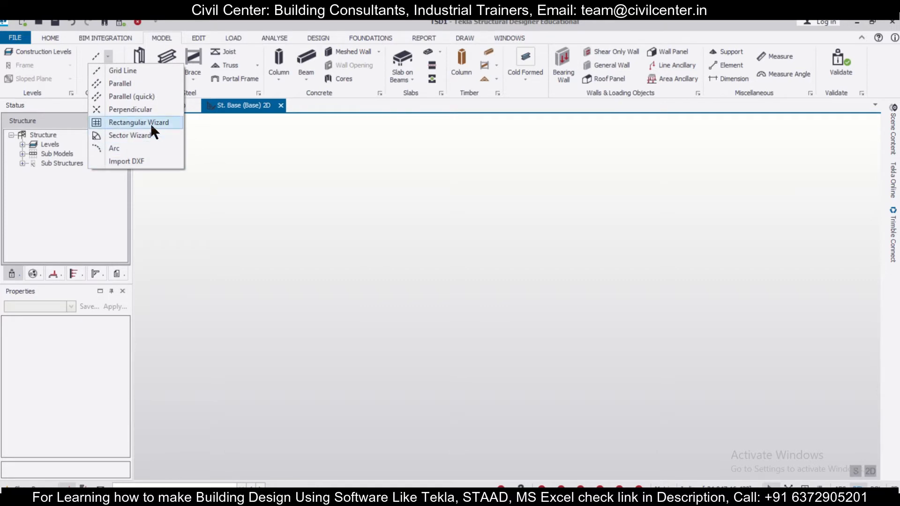
# Step: Start the Rectangular Wizard, name the grid 'Grid 1' and set its grid colour to black
pyautogui.click(139, 122)
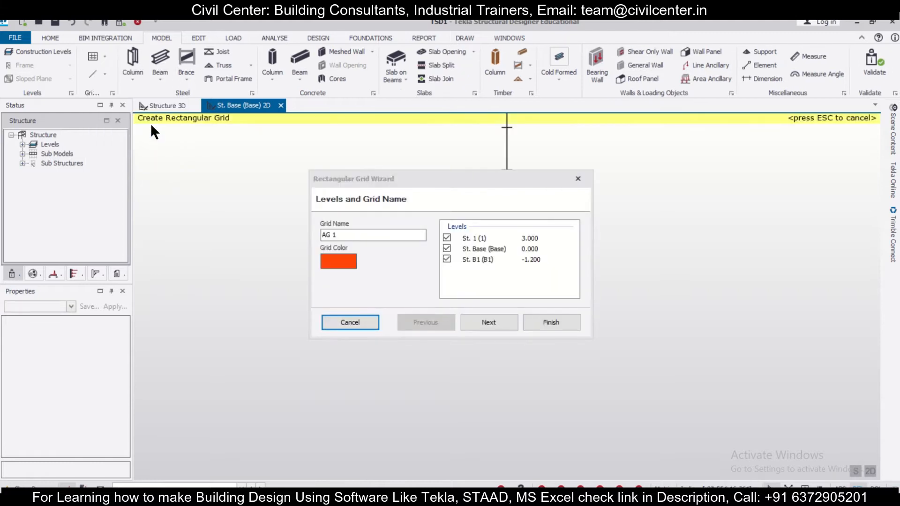
pyautogui.moveTo(391, 189)
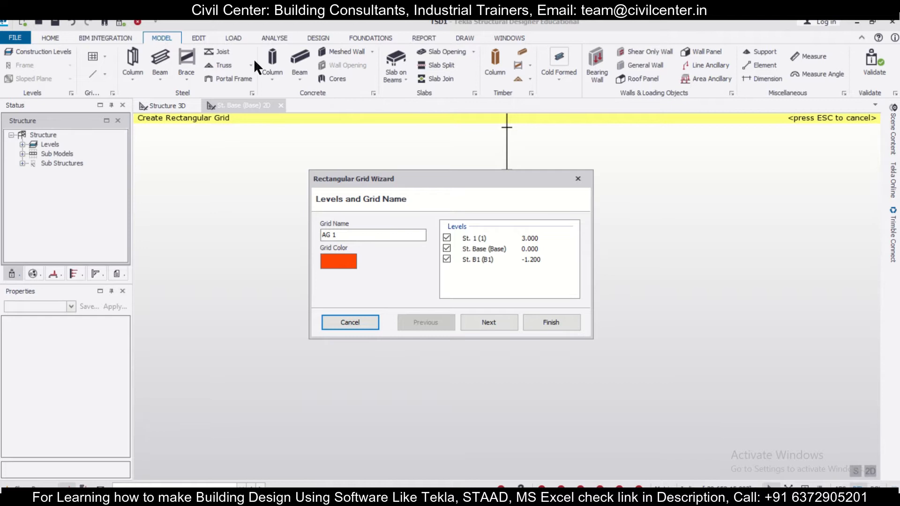
pyautogui.moveTo(412, 175)
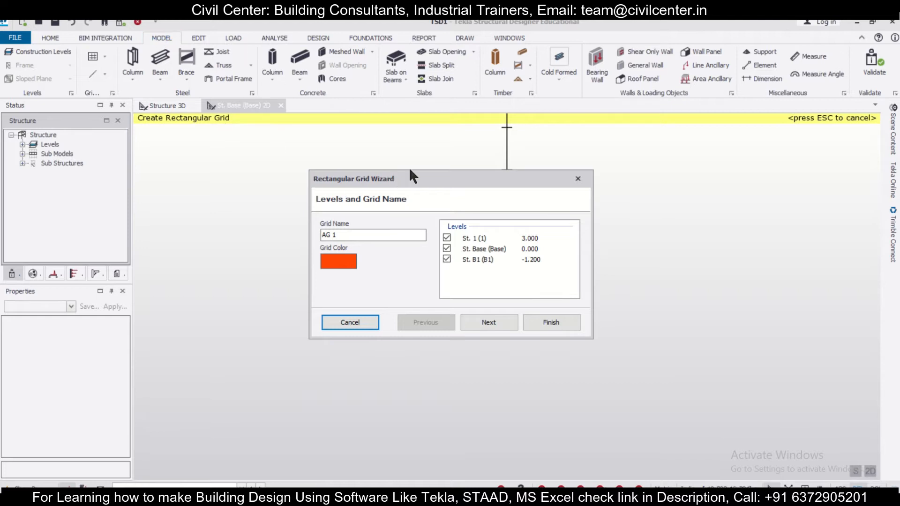
pyautogui.moveTo(400, 202)
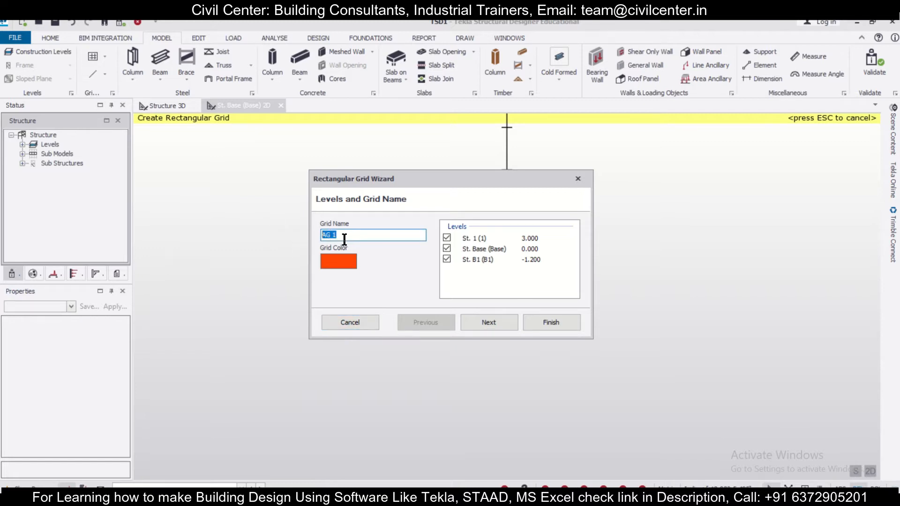
pyautogui.write('Gr')
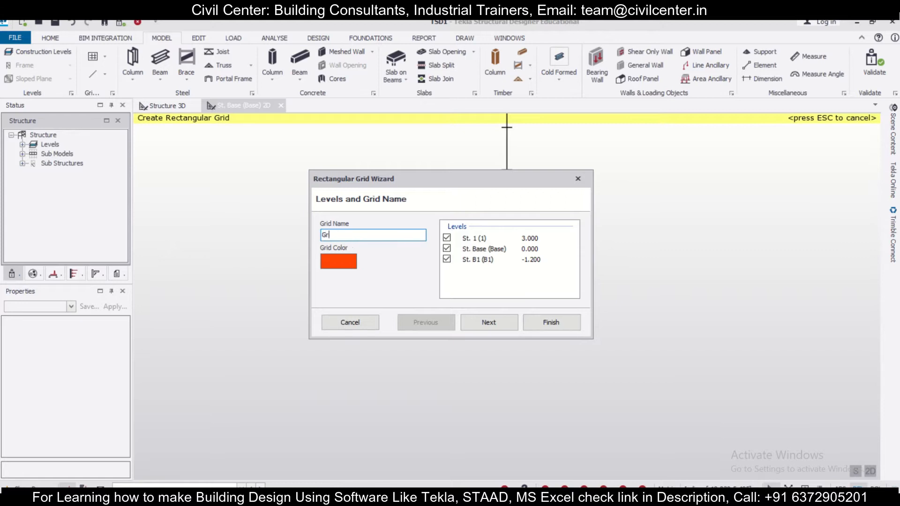
pyautogui.write('id 1')
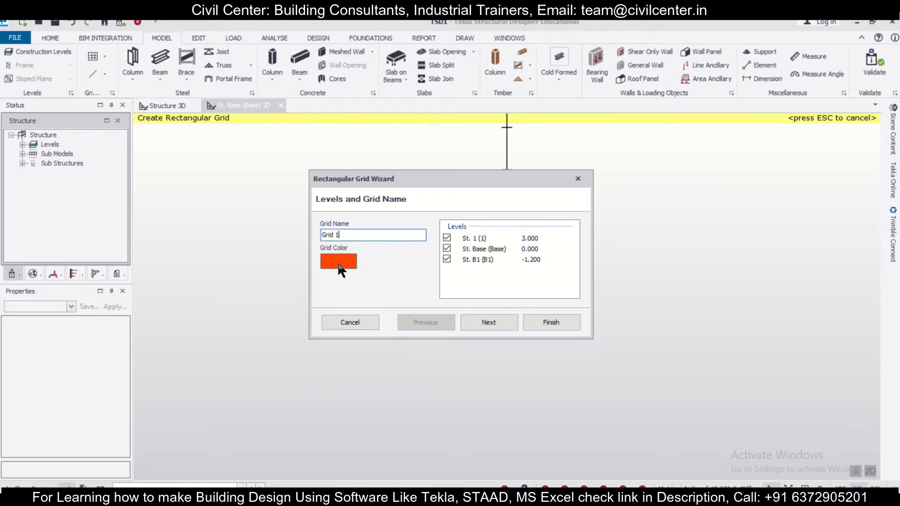
pyautogui.click(337, 262)
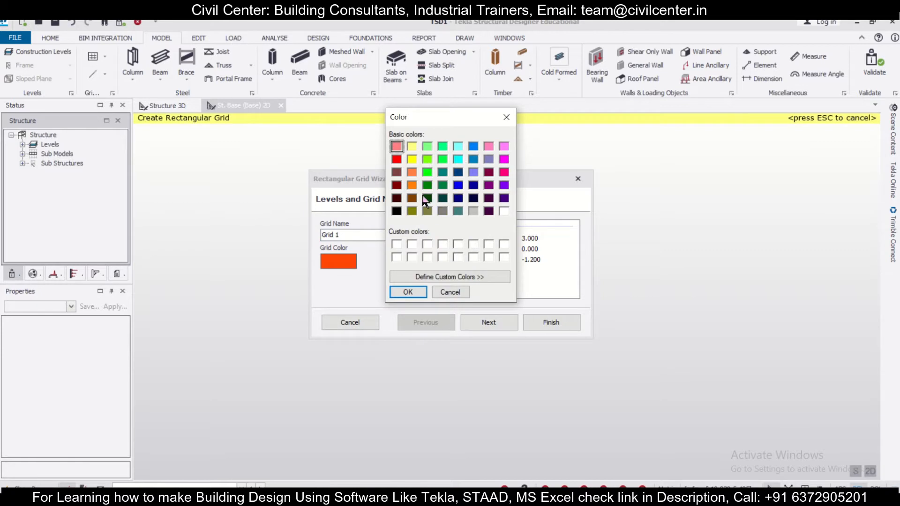
pyautogui.click(397, 211)
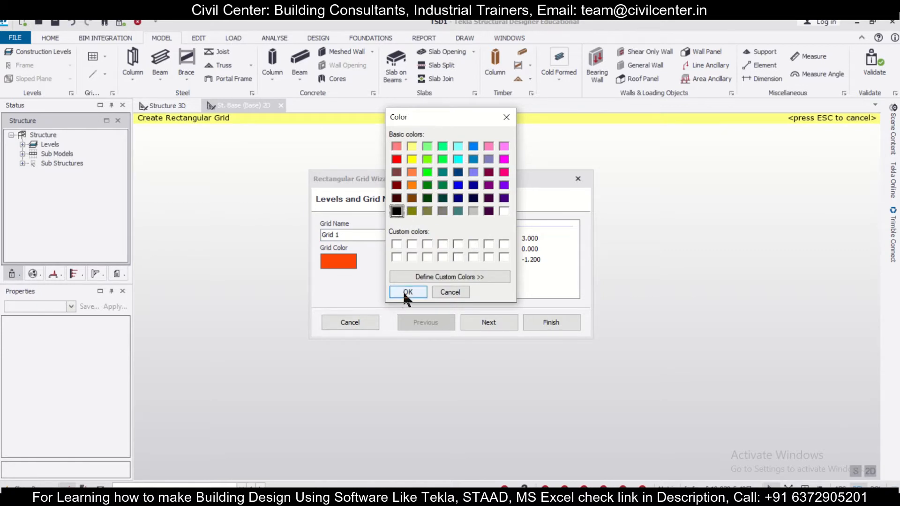
pyautogui.click(407, 292)
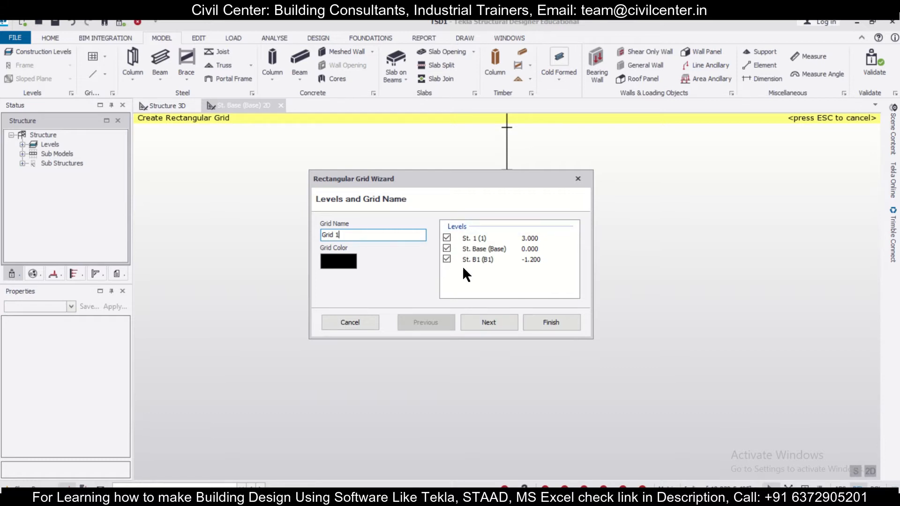
pyautogui.moveTo(470, 270)
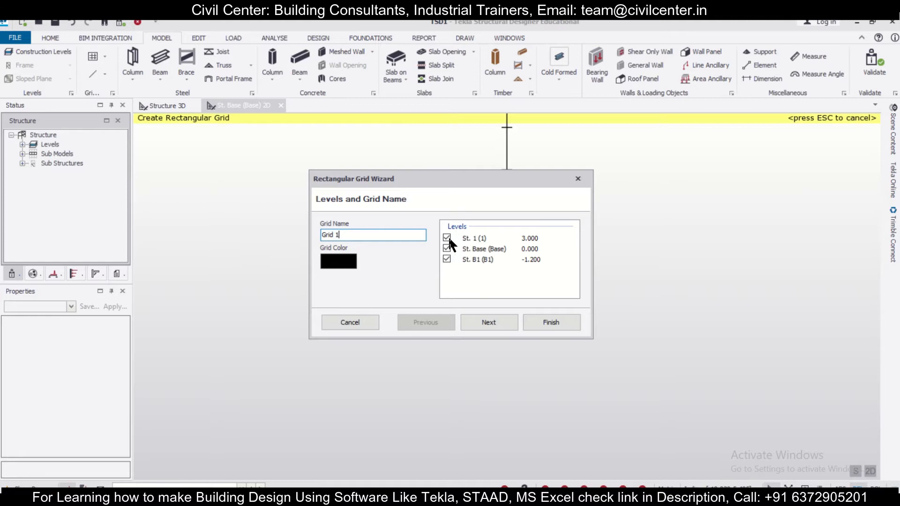
# Step: Exclude levels St. 1 and St. B1 from the grid and continue to the origin step
pyautogui.click(447, 238)
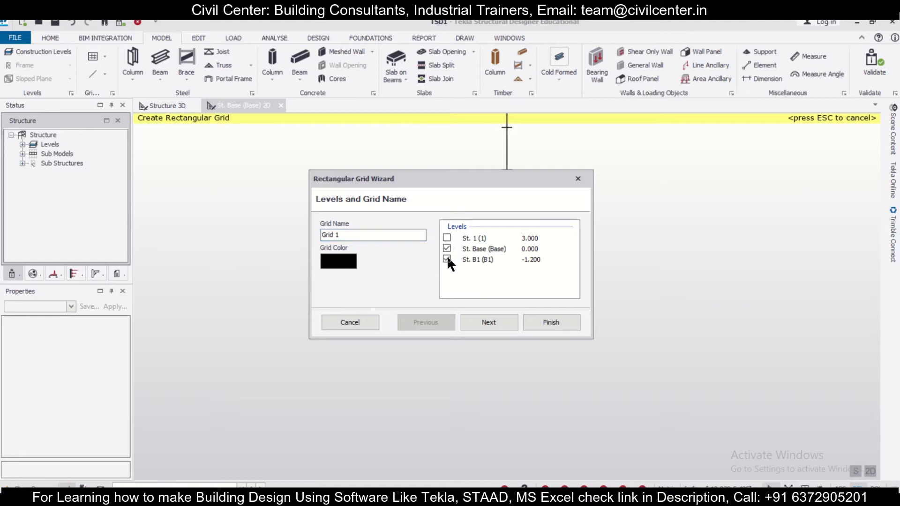
pyautogui.click(447, 238)
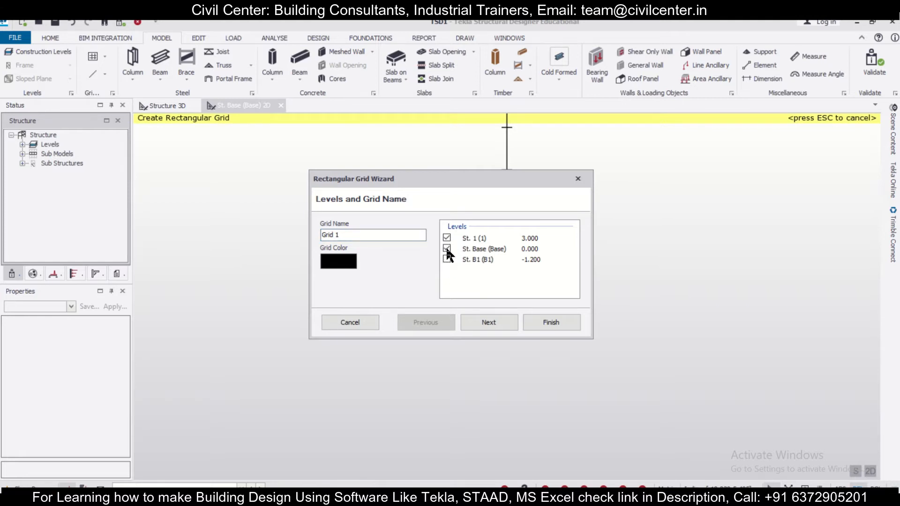
pyautogui.click(488, 322)
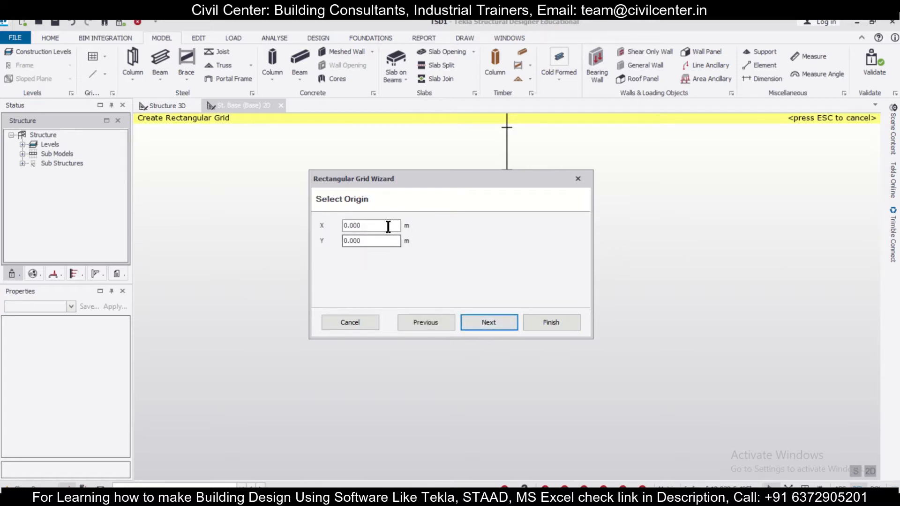
pyautogui.moveTo(477, 179)
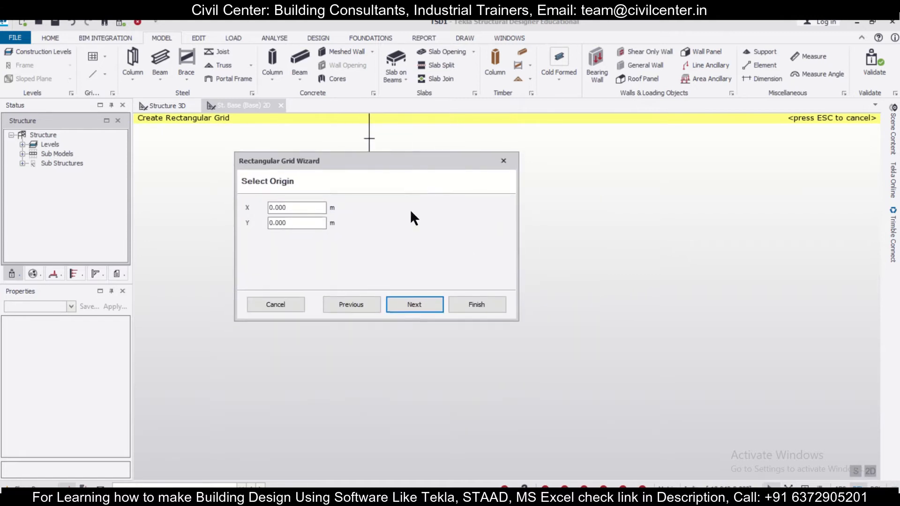
# Step: Choose the DashDotDot line style for the grid and continue to X direction extents
pyautogui.click(414, 305)
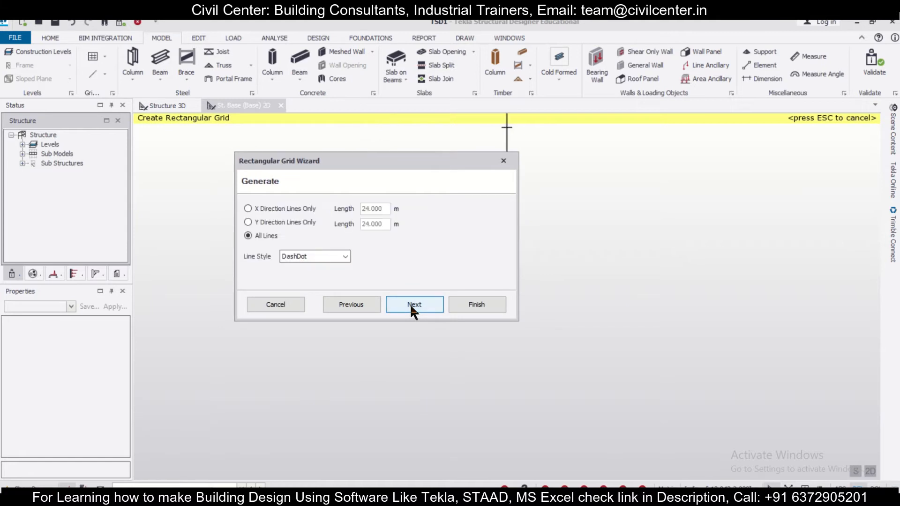
pyautogui.moveTo(290, 250)
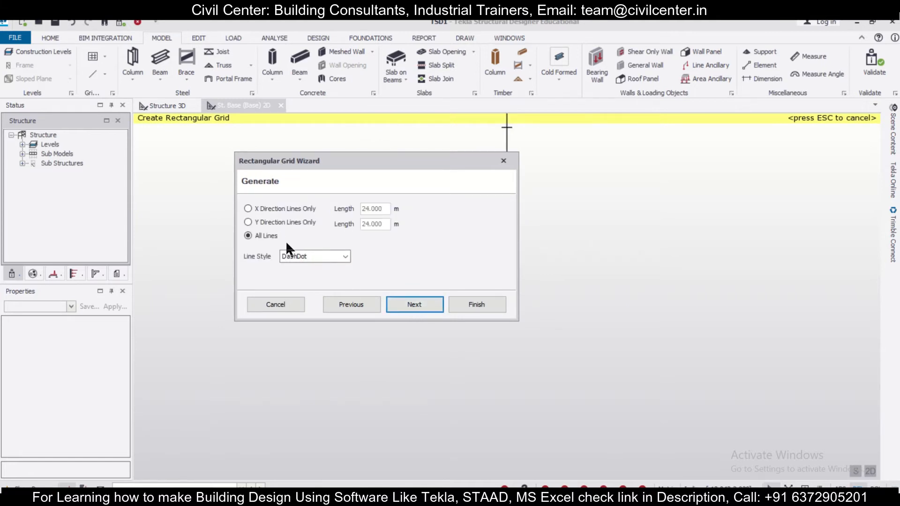
pyautogui.click(344, 256)
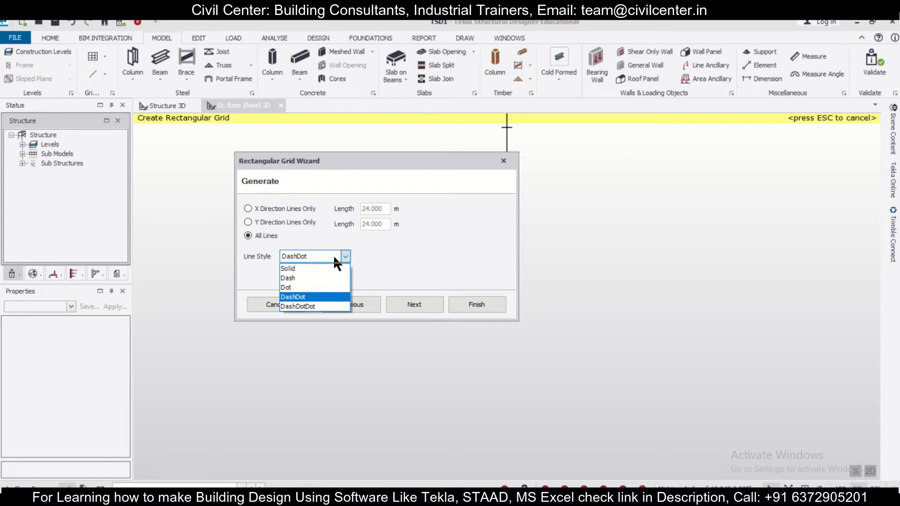
pyautogui.click(287, 268)
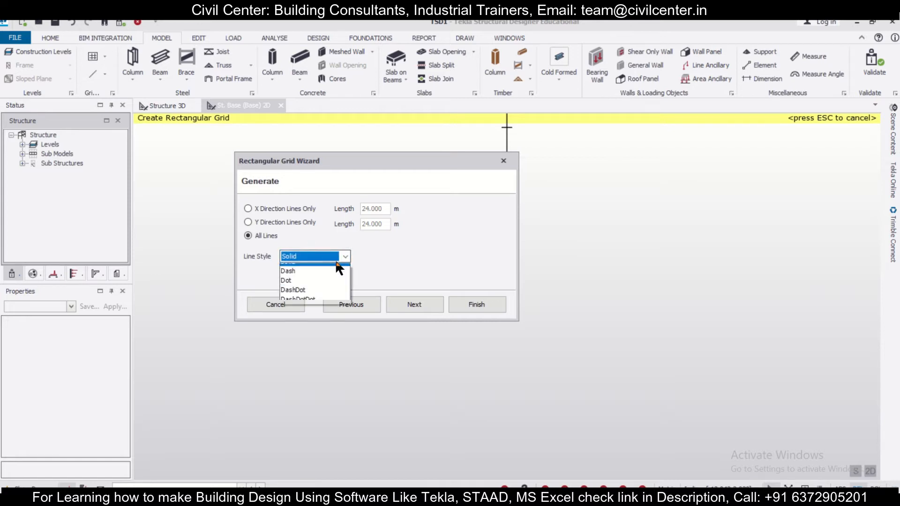
pyautogui.click(294, 271)
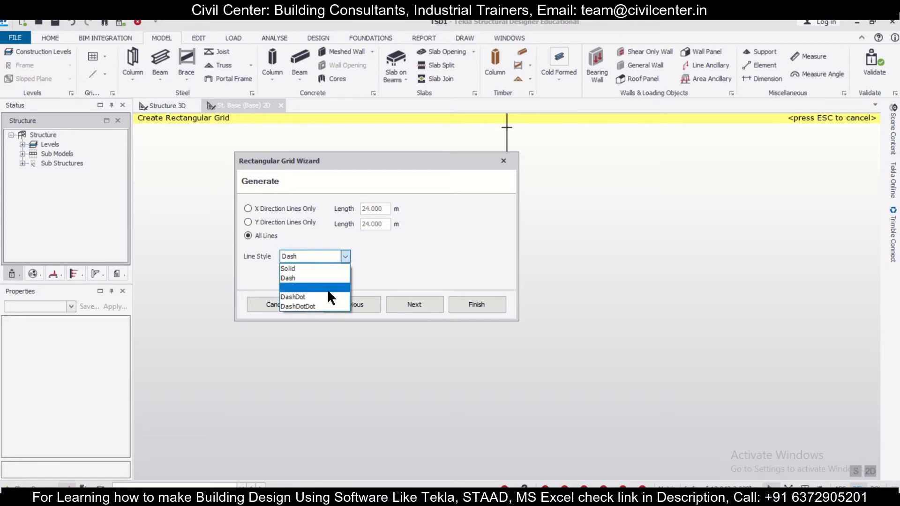
pyautogui.click(298, 307)
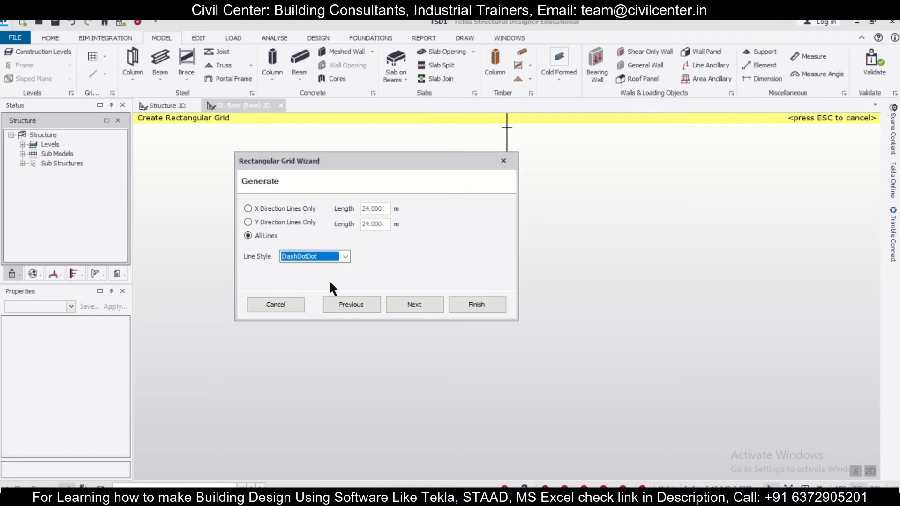
pyautogui.moveTo(418, 289)
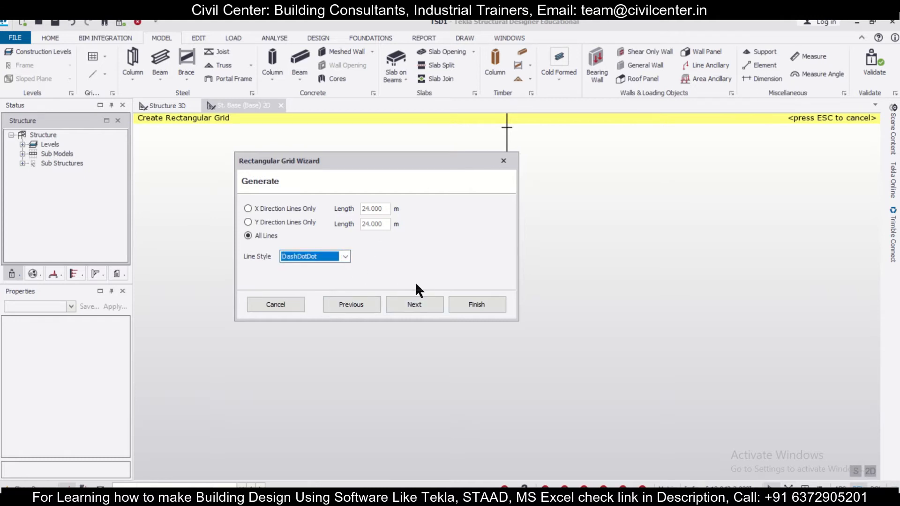
pyautogui.click(414, 304)
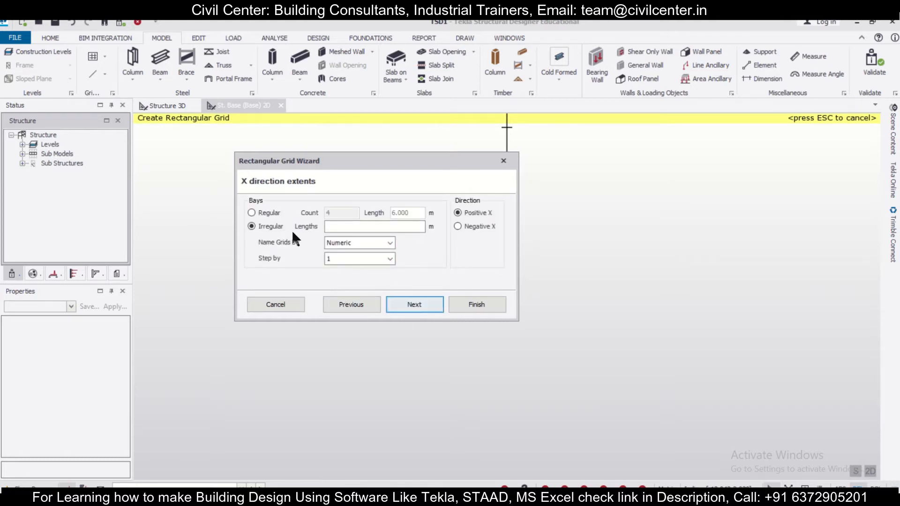
# Step: Make the X direction regular with a count of 2 bays at 4.000 m
pyautogui.click(251, 213)
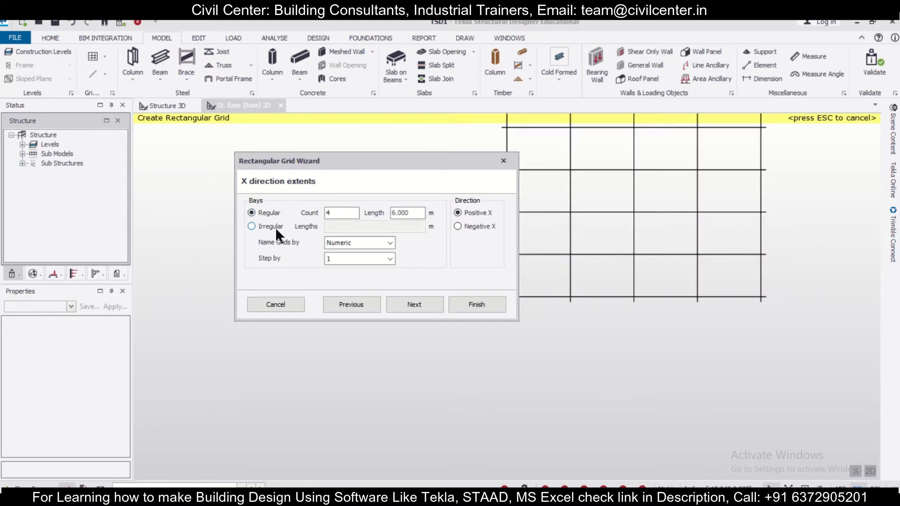
pyautogui.moveTo(394, 169)
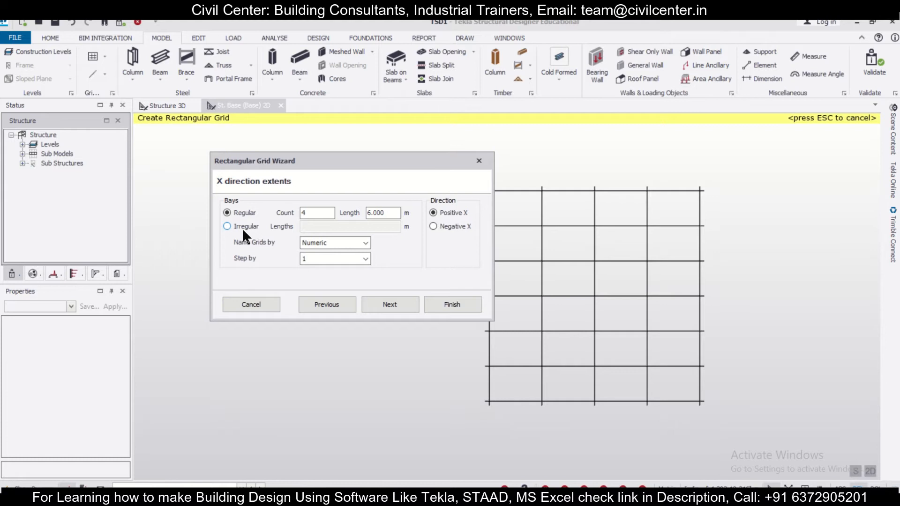
pyautogui.click(228, 226)
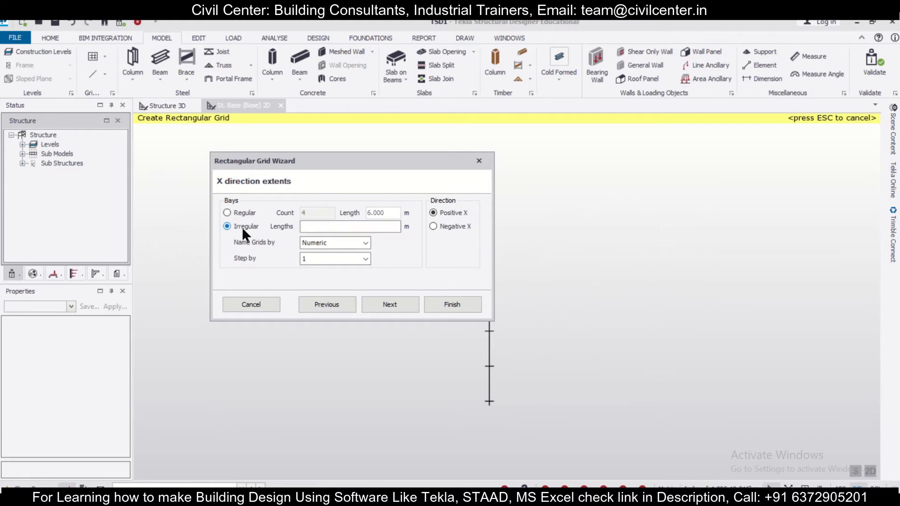
pyautogui.click(228, 213)
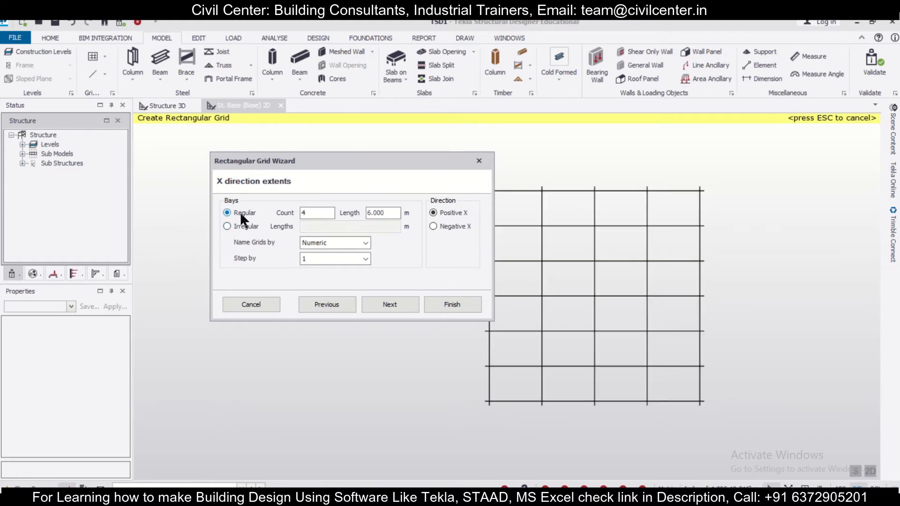
pyautogui.moveTo(450, 208)
pyautogui.write('4.000')
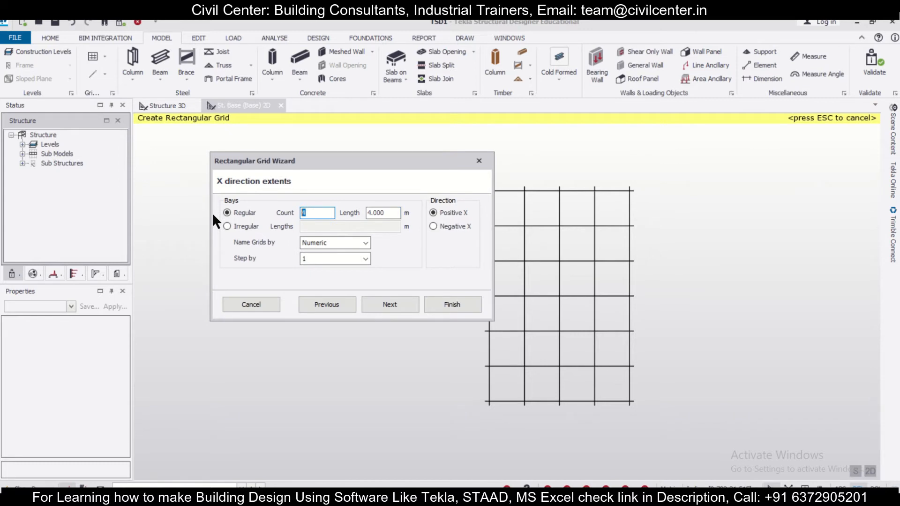
pyautogui.write('2')
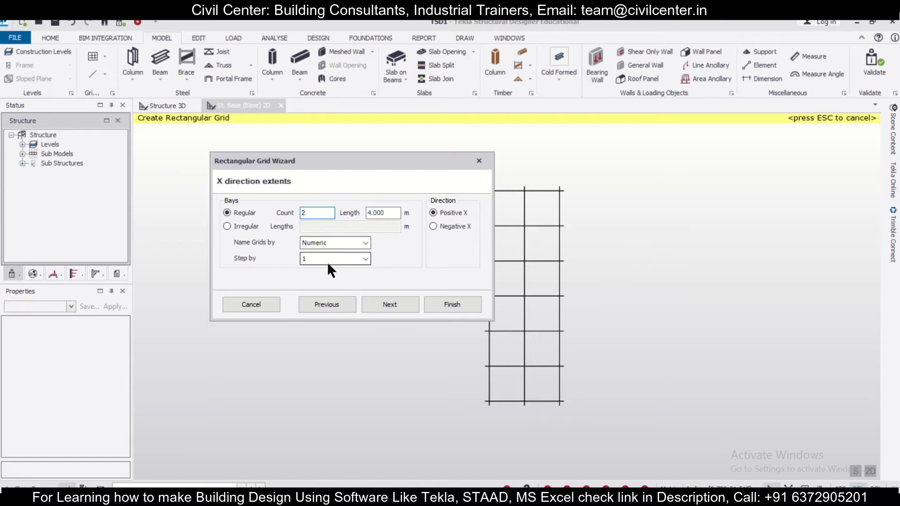
# Step: Set the X grids to be named Alphanumeric
pyautogui.click(365, 242)
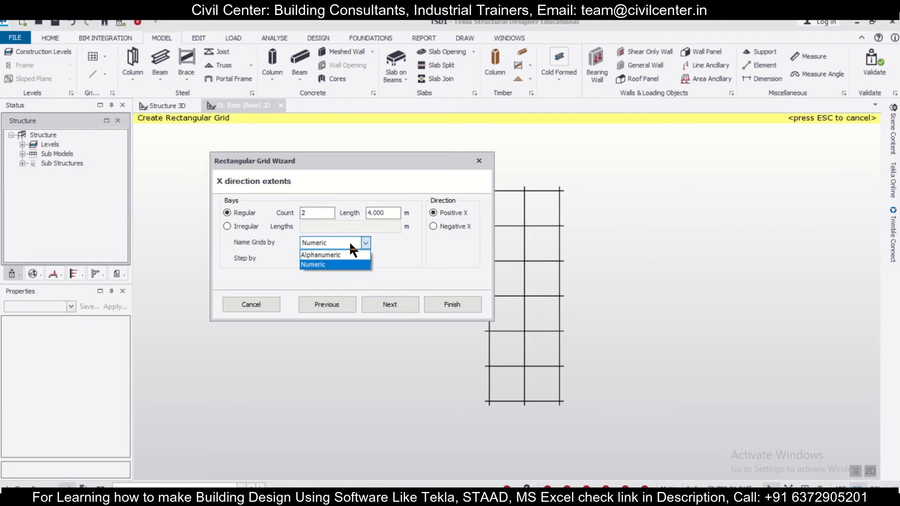
pyautogui.click(313, 264)
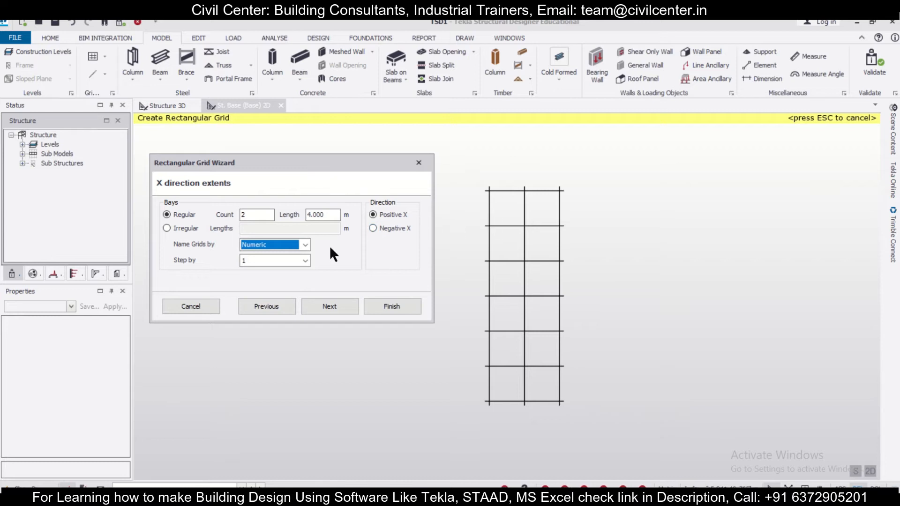
pyautogui.click(304, 245)
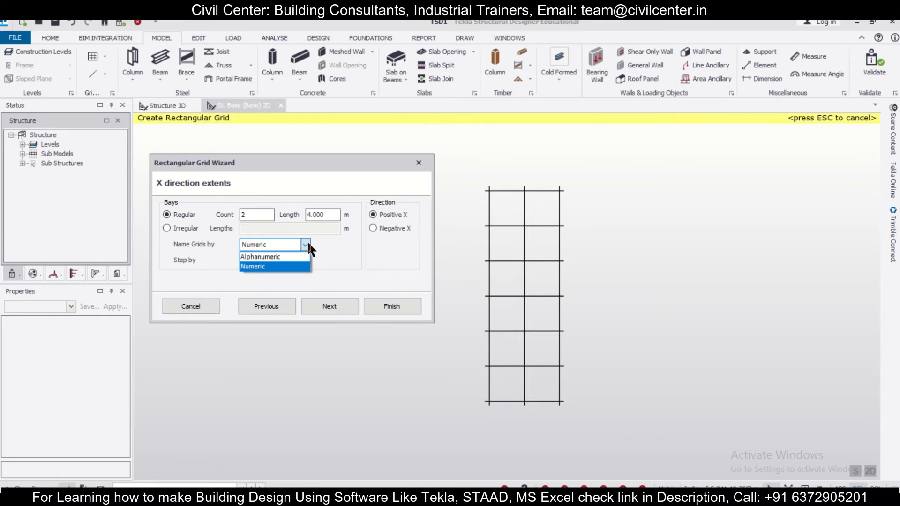
pyautogui.click(259, 257)
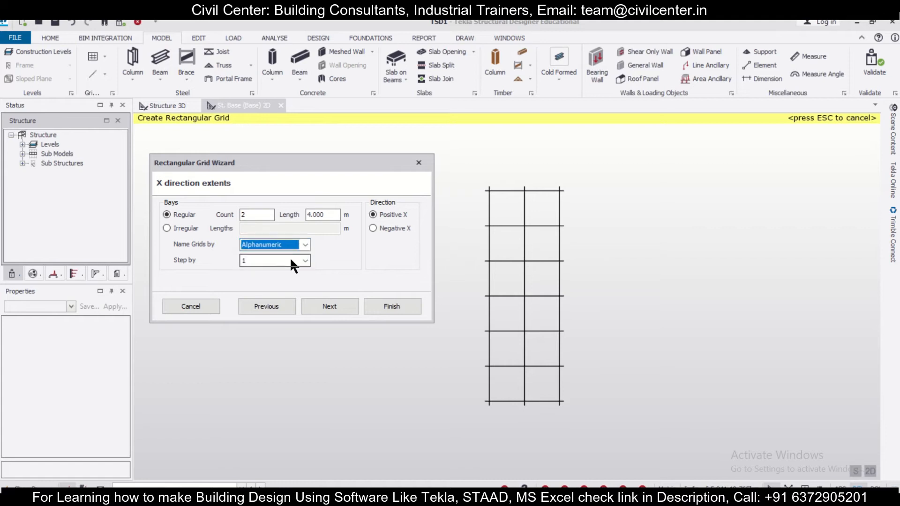
pyautogui.click(330, 306)
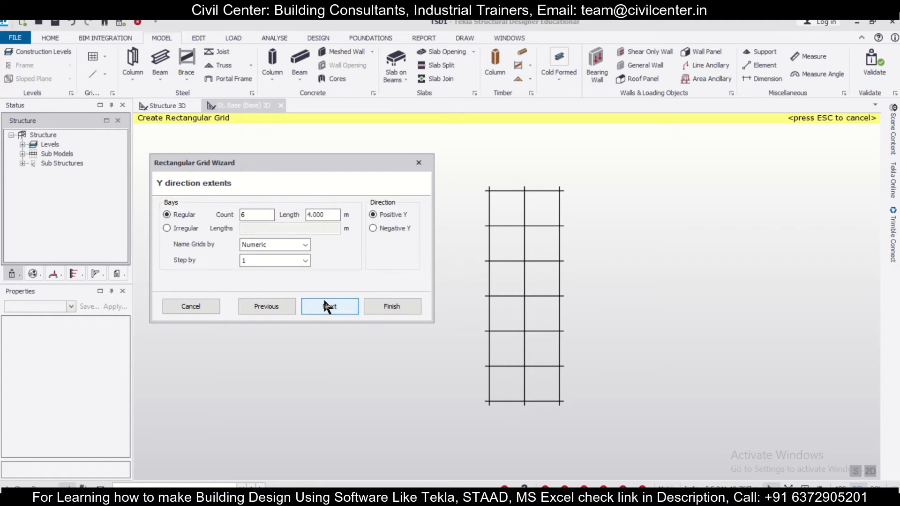
pyautogui.moveTo(338, 276)
pyautogui.write('3')
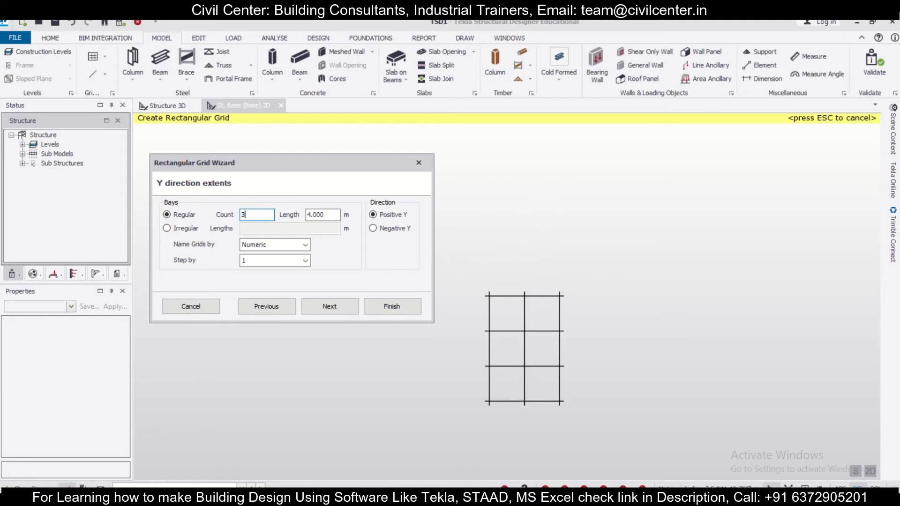
# Step: Set the Y direction to 3 regular 4.000 m bays and continue to grid rotation
pyautogui.click(322, 215)
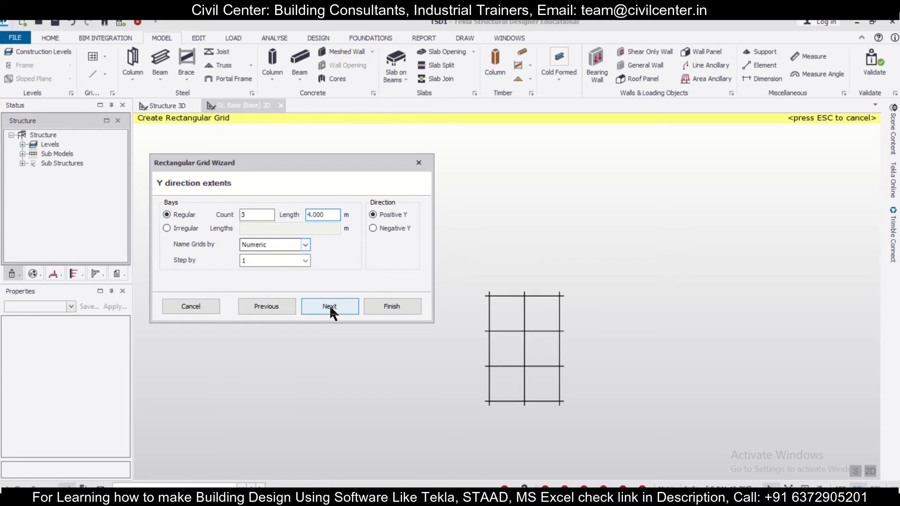
pyautogui.click(330, 306)
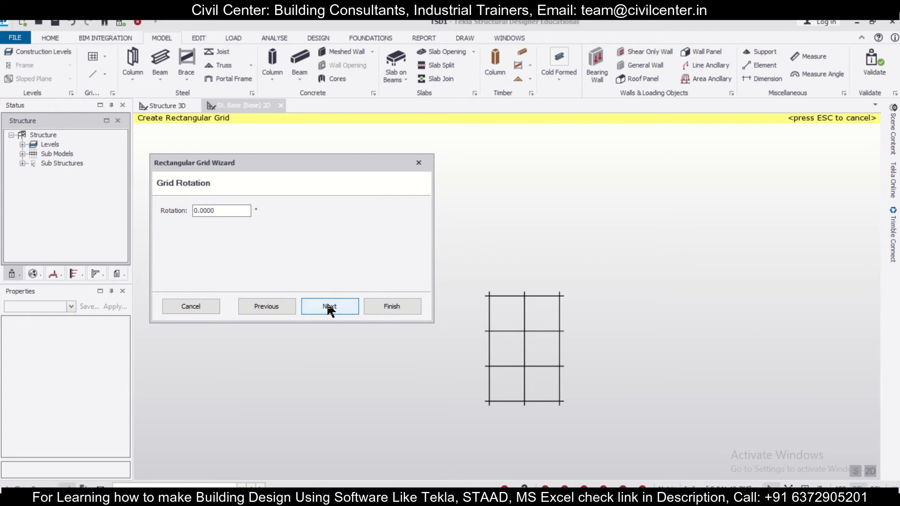
# Step: Accept the 0° rotation and axis angle and finish placing the lettered grid
pyautogui.click(330, 306)
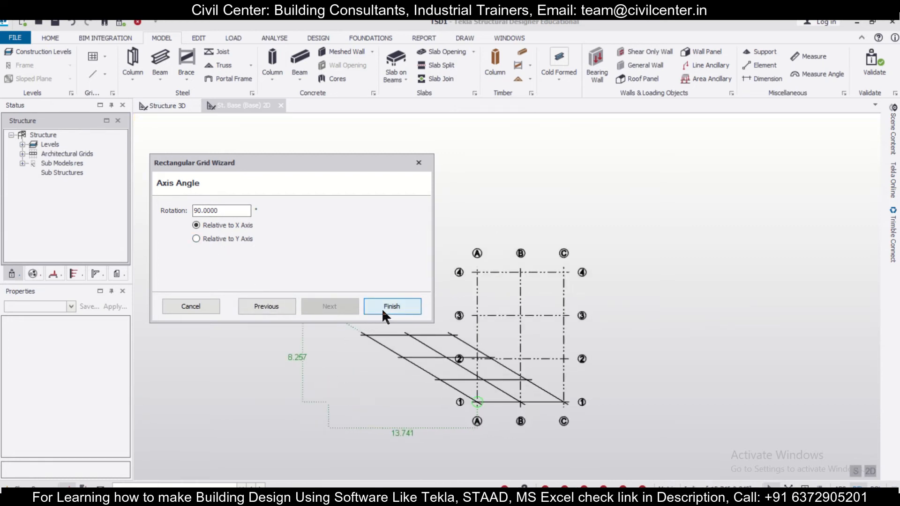
pyautogui.click(392, 306)
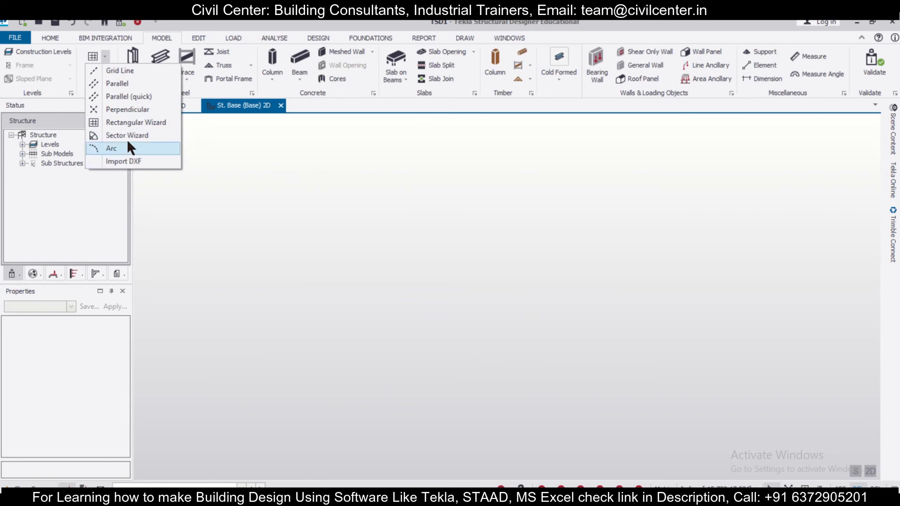
# Step: Start a second rectangular grid (AG 2) and advance to its X direction extents
pyautogui.click(137, 122)
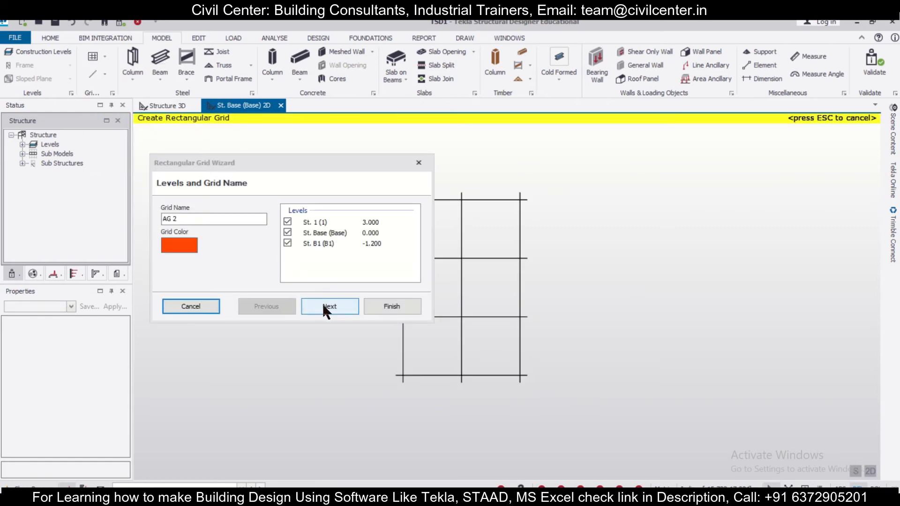
pyautogui.click(329, 306)
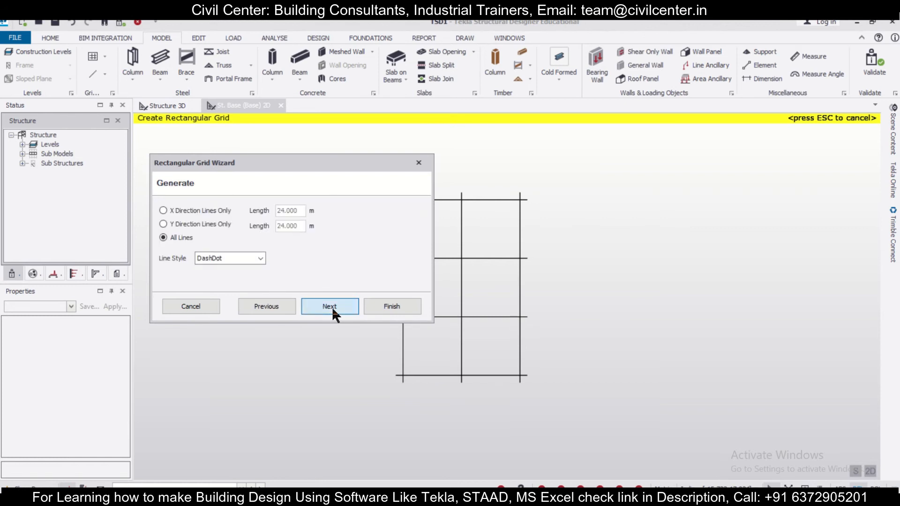
pyautogui.click(329, 306)
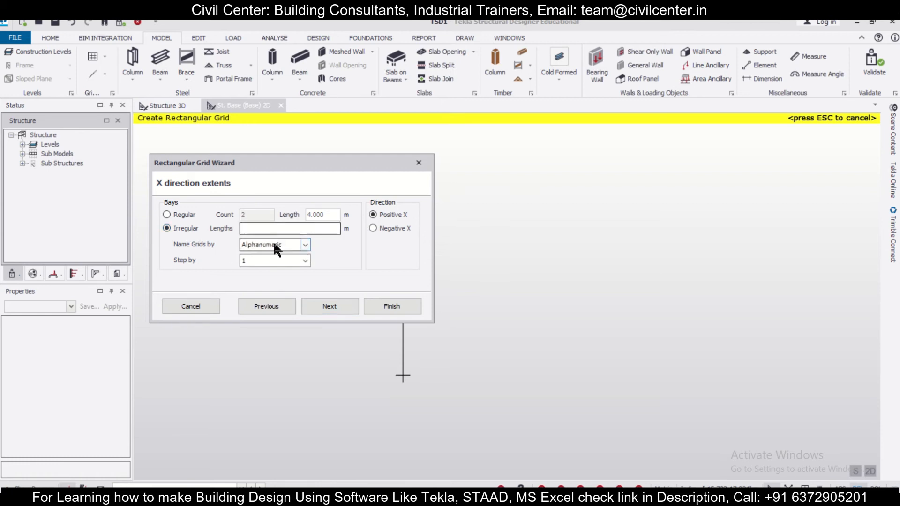
# Step: Enter irregular X bay lengths of 3,4,5,6.2 m
pyautogui.click(289, 228)
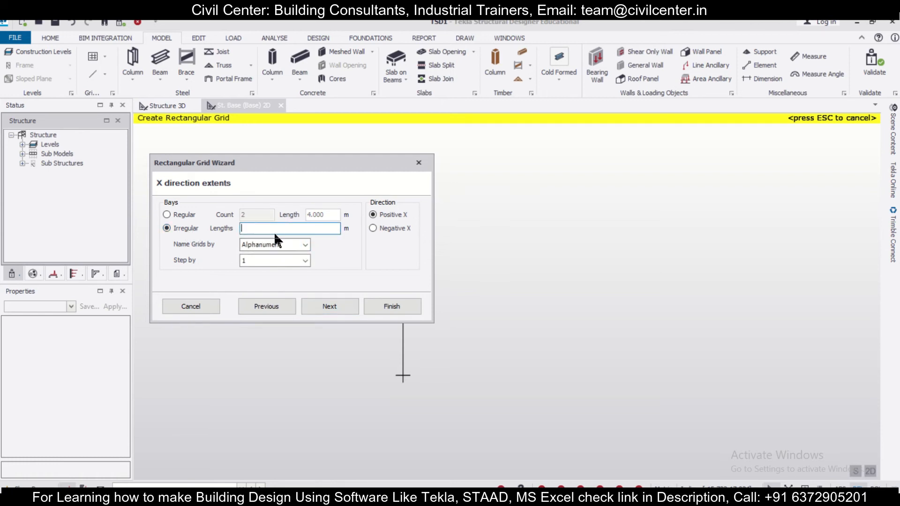
pyautogui.write('3')
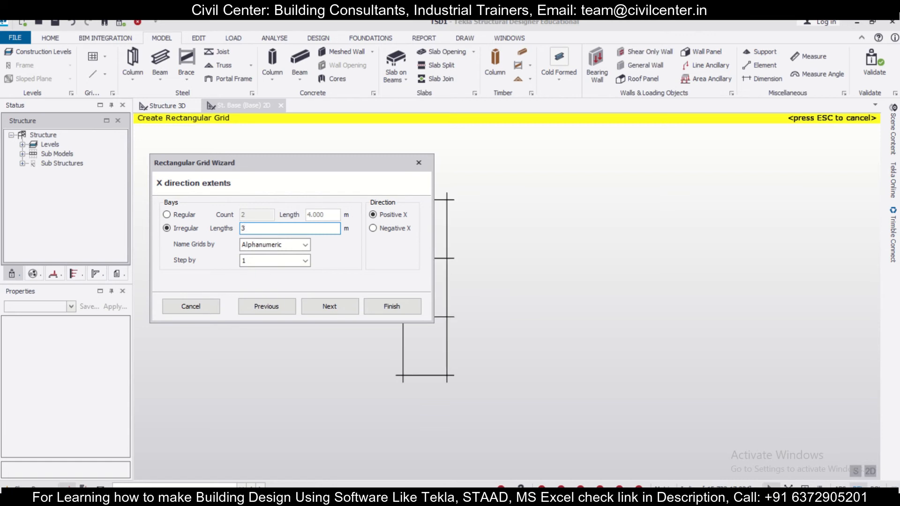
pyautogui.write('4')
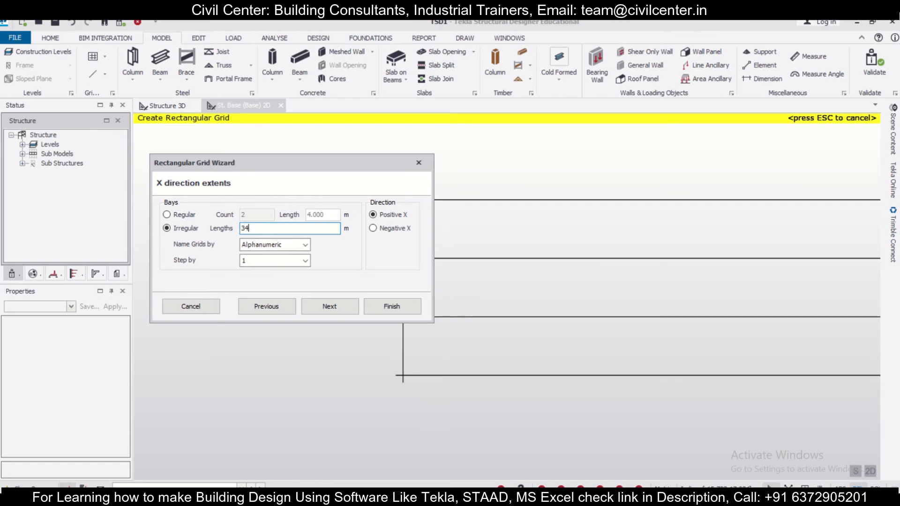
pyautogui.press('Backspace')
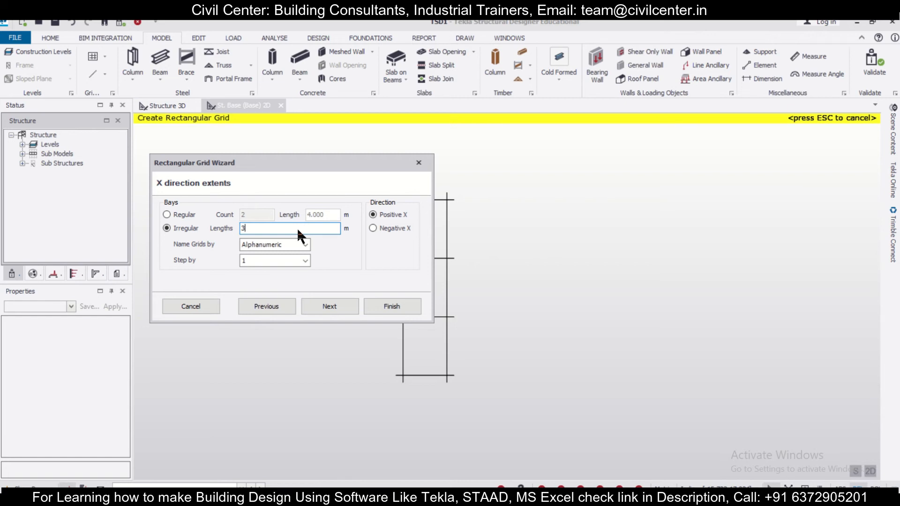
pyautogui.write(',')
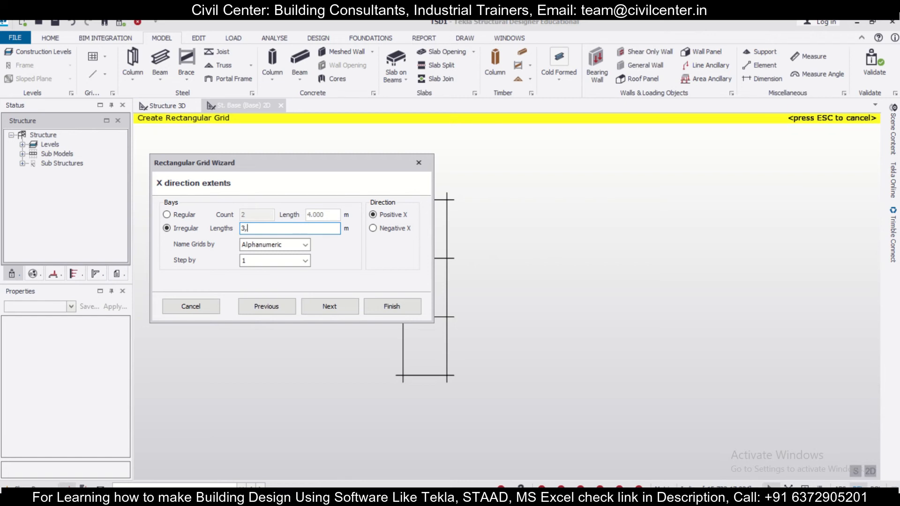
pyautogui.write('4')
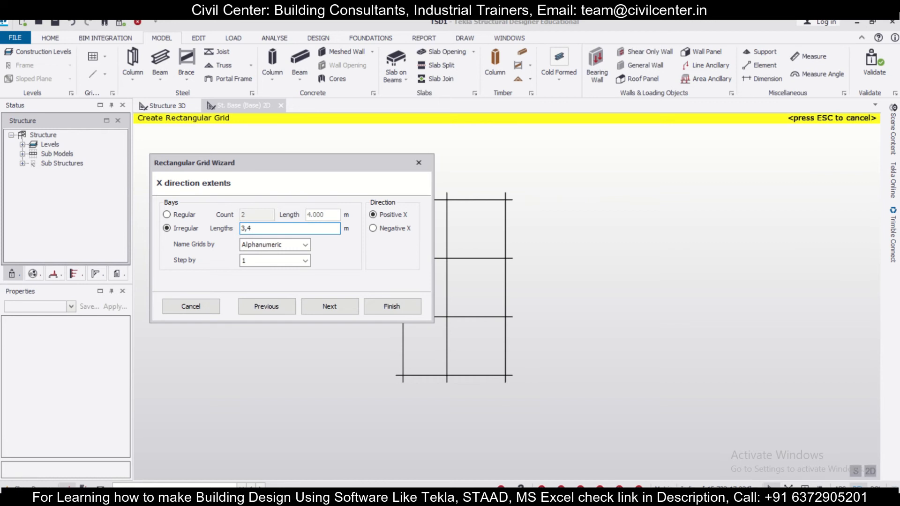
pyautogui.write(',5')
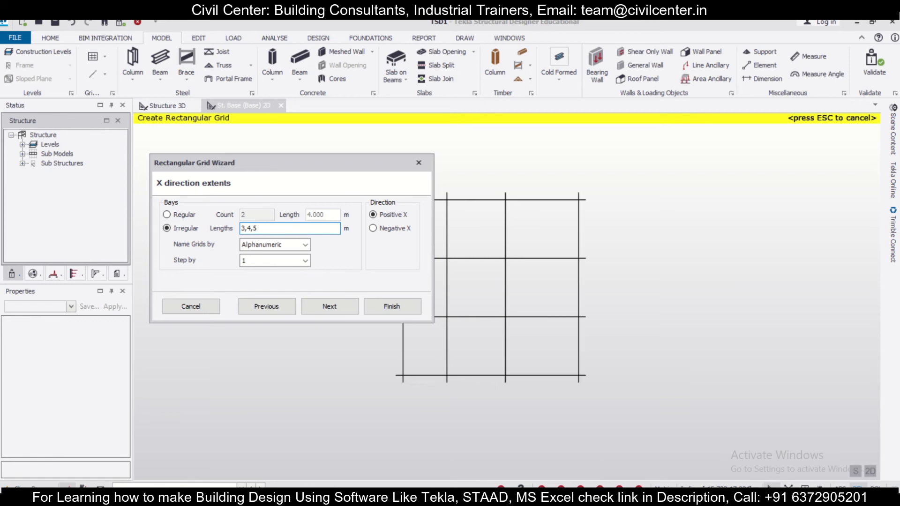
pyautogui.write(',6')
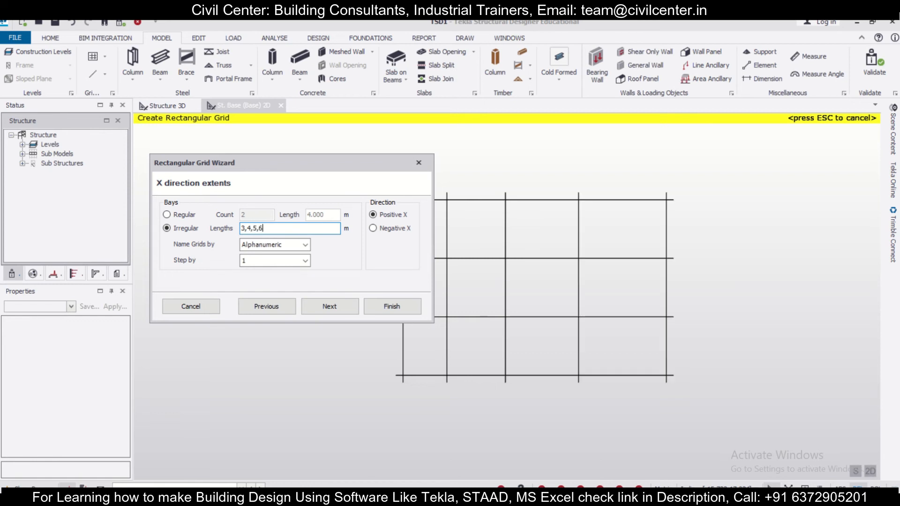
pyautogui.write('.2')
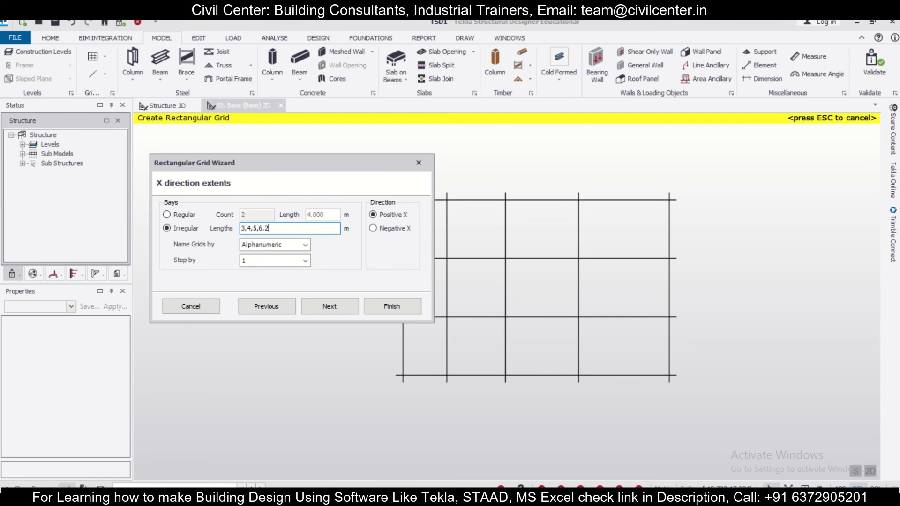
# Step: Keep Alphanumeric naming for the X grids and continue to Y direction extents
pyautogui.click(303, 245)
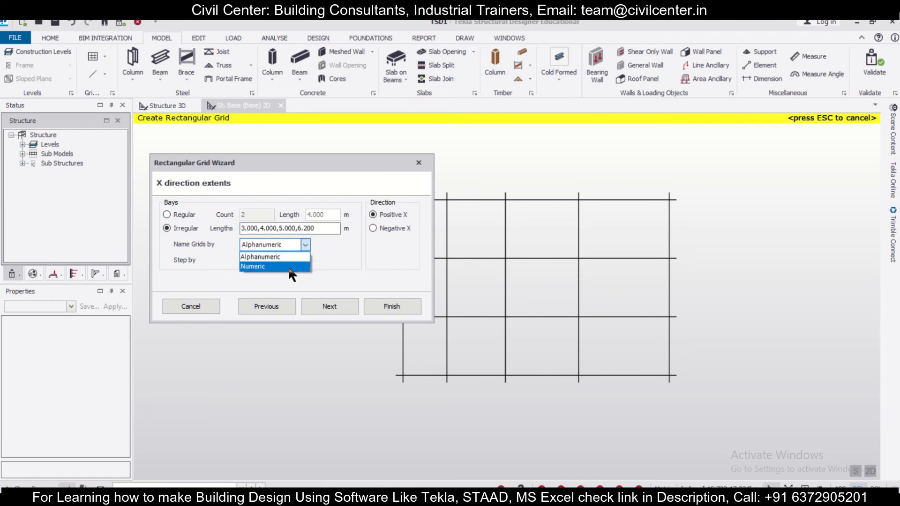
pyautogui.moveTo(274, 256)
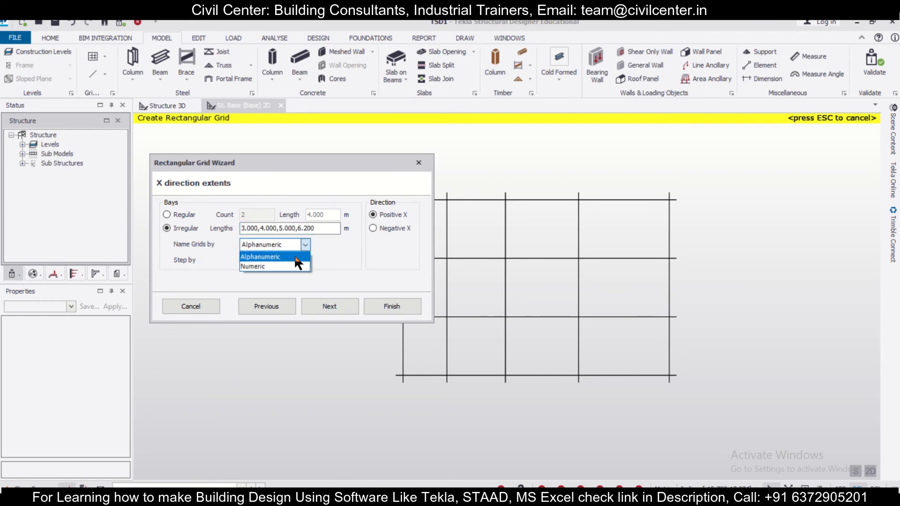
pyautogui.click(274, 245)
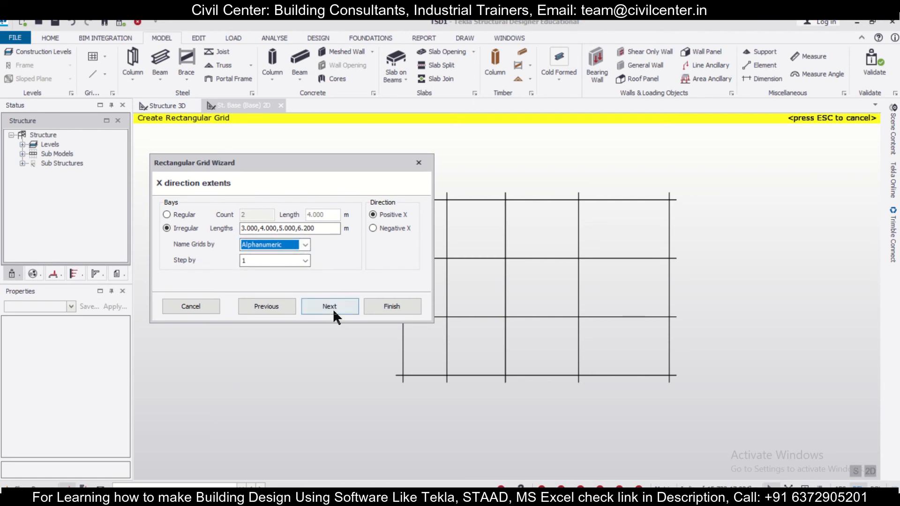
pyautogui.click(329, 307)
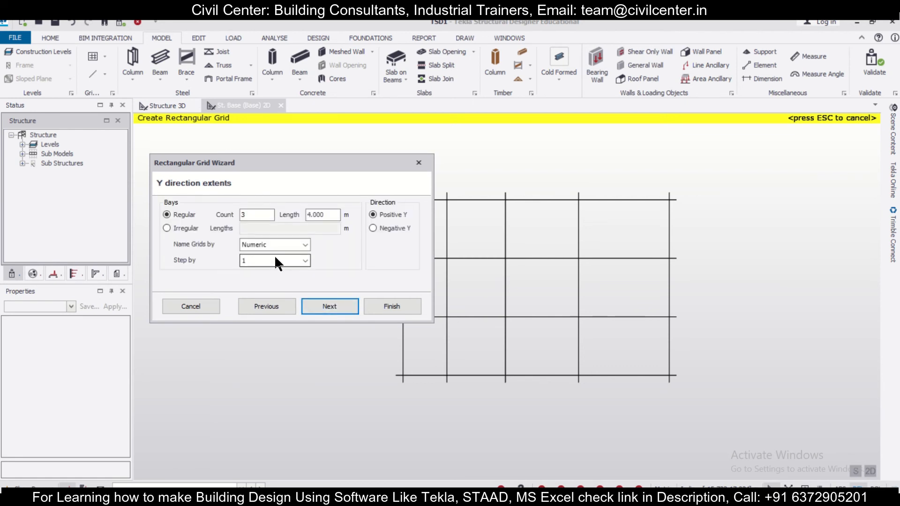
# Step: Switch Y direction to irregular bays and enter lengths 2,4,6 m
pyautogui.click(167, 228)
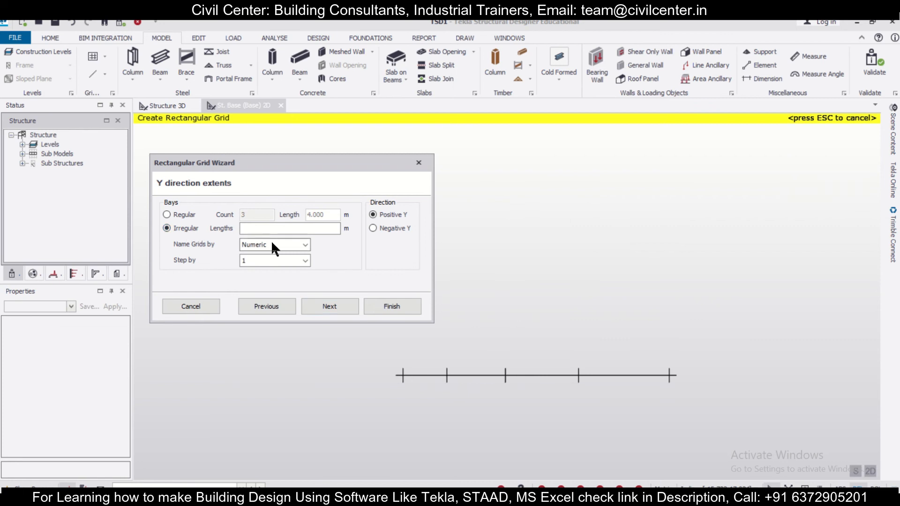
pyautogui.write('2')
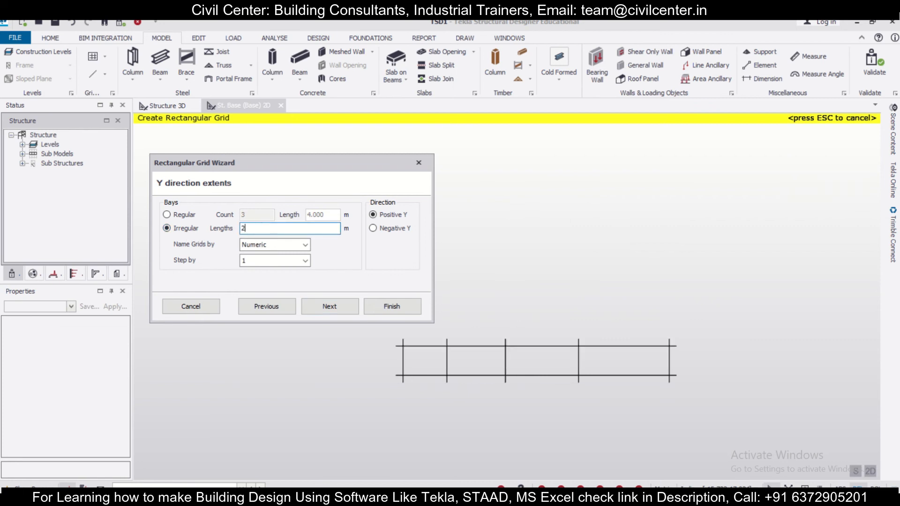
pyautogui.write(',')
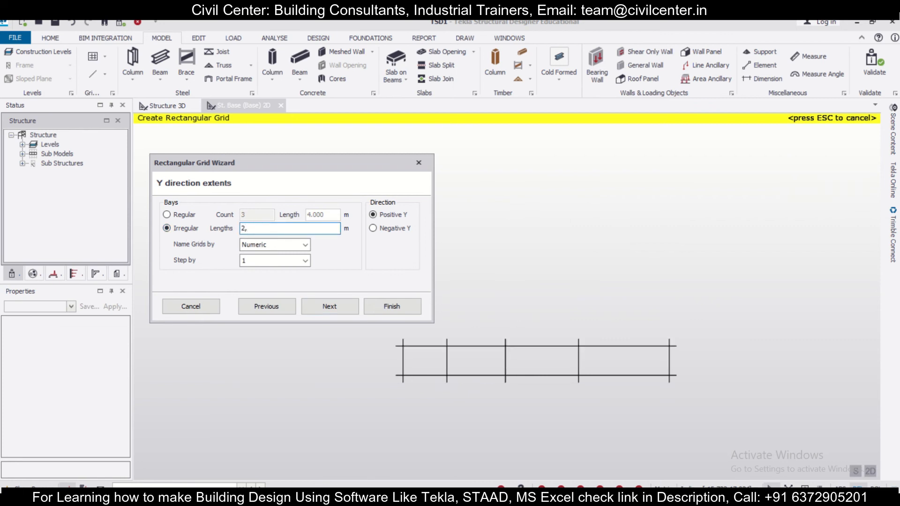
pyautogui.write('4')
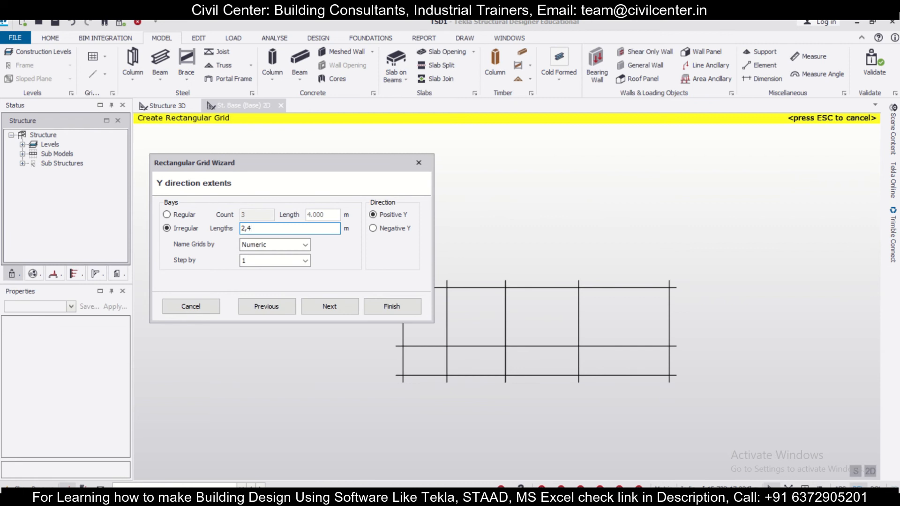
pyautogui.write(',6')
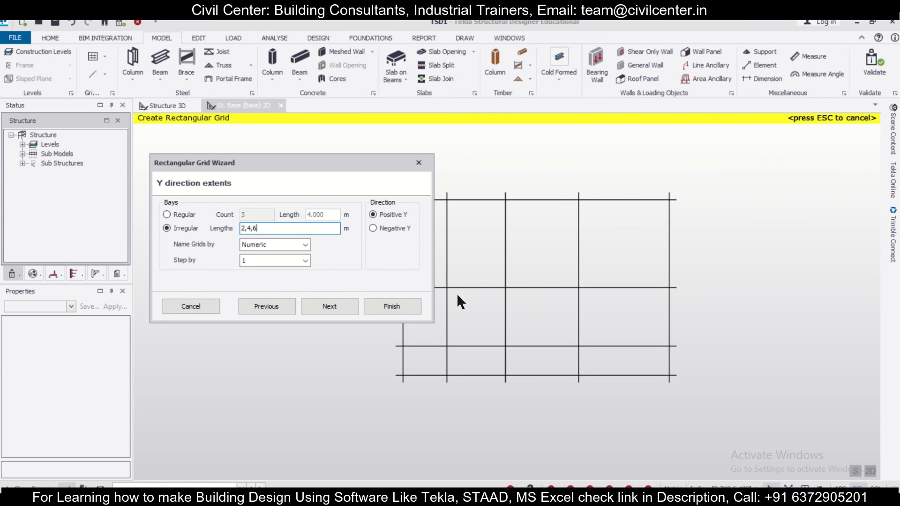
pyautogui.moveTo(455, 280)
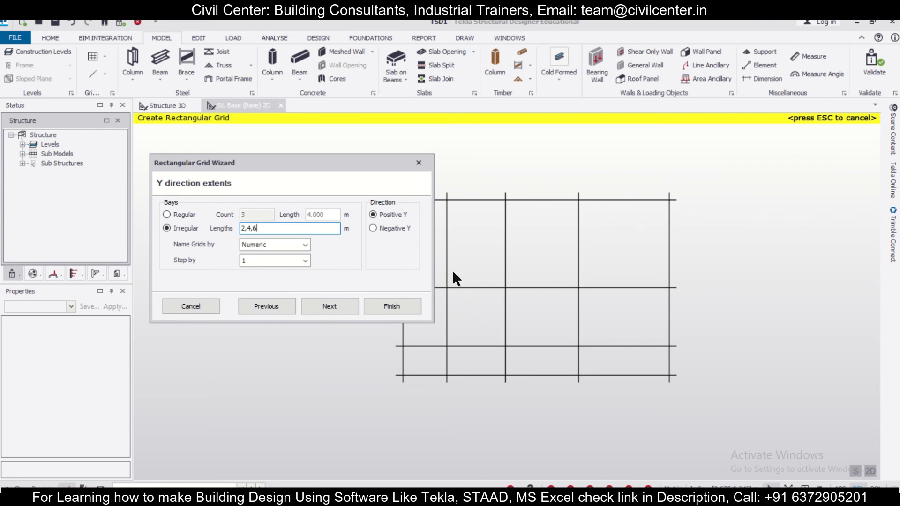
# Step: Name the Y grids Alphanumeric and finish to place the grid on the base plan
pyautogui.click(304, 244)
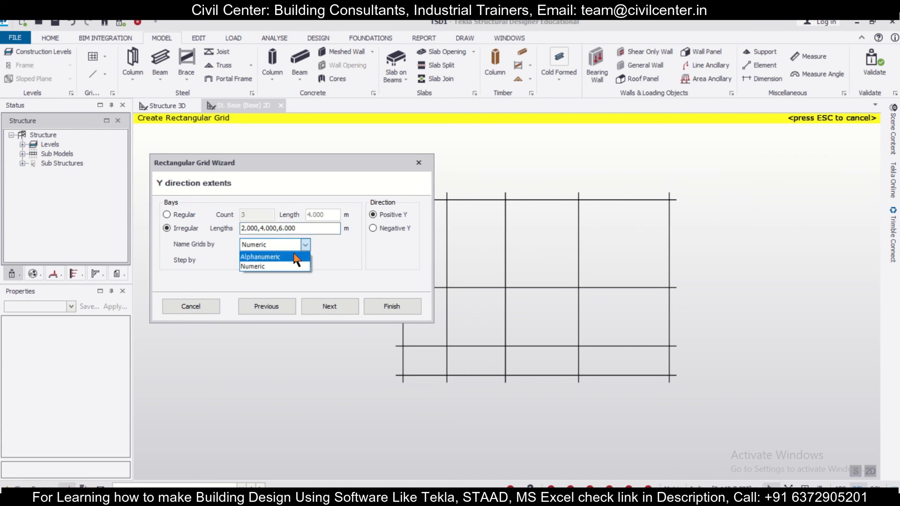
pyautogui.click(261, 257)
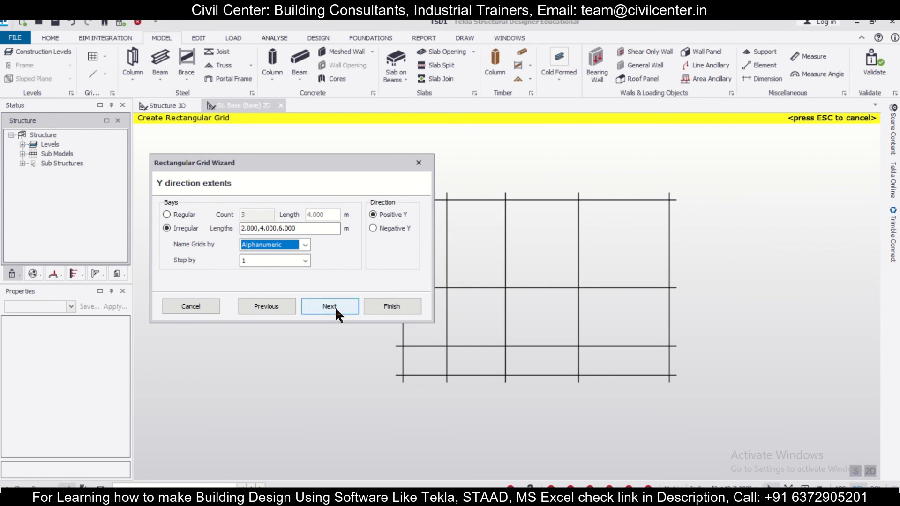
pyautogui.click(329, 307)
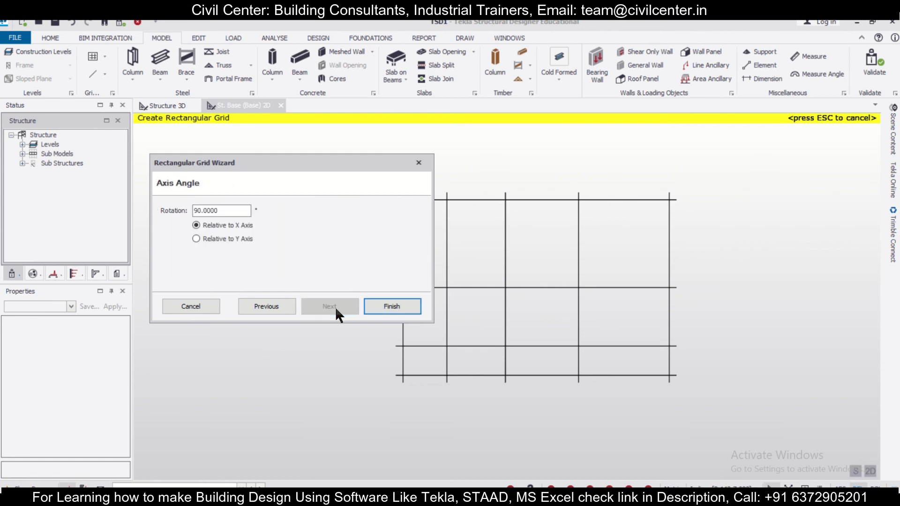
pyautogui.click(392, 306)
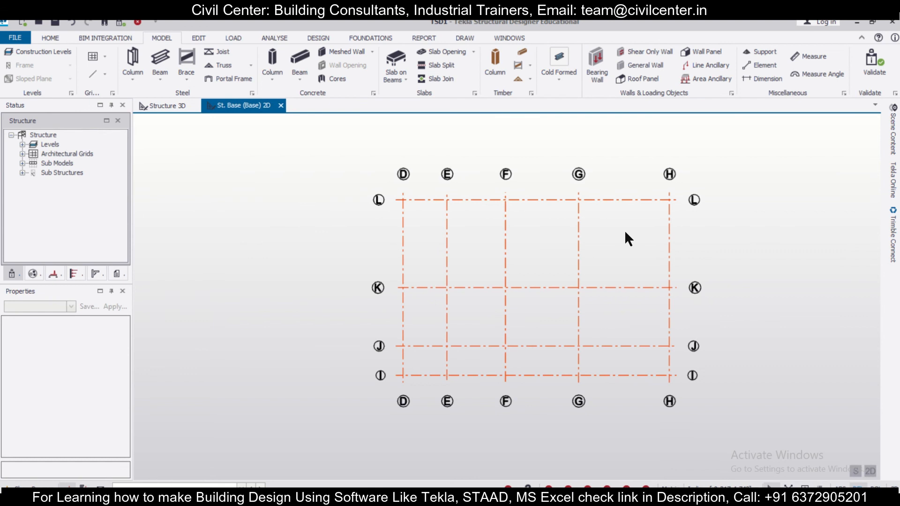